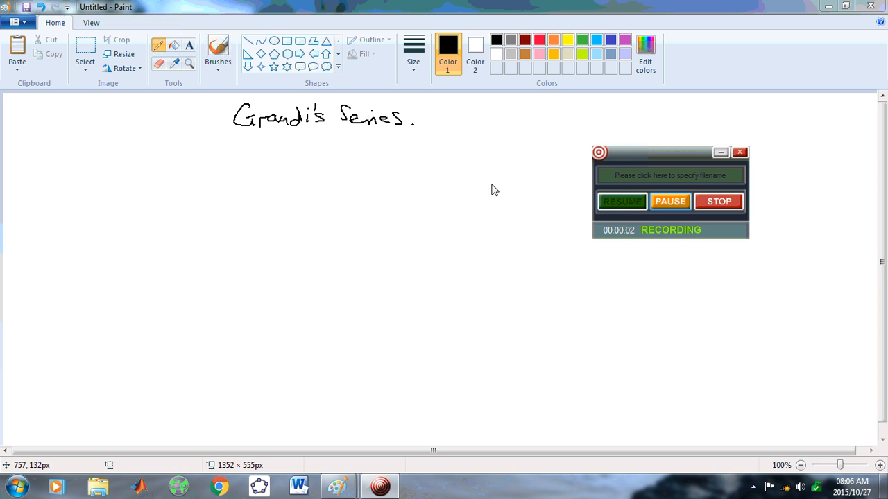
mouse_move(719, 201)
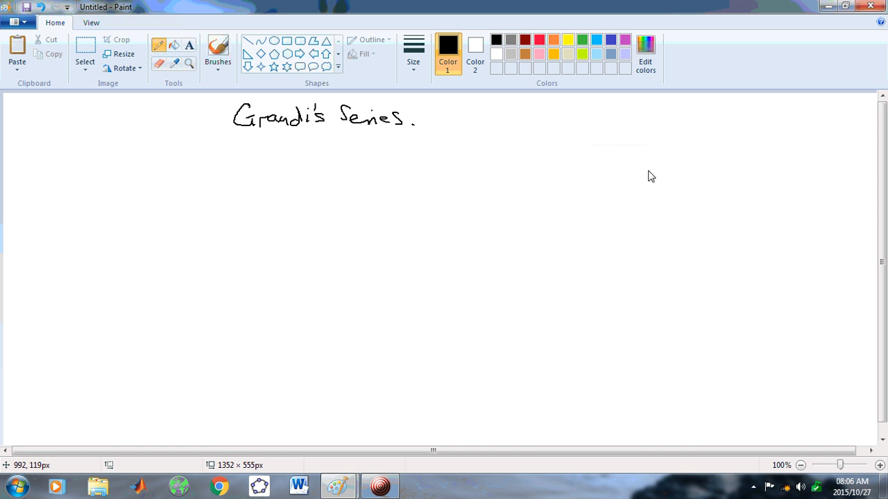
mouse_move(259, 205)
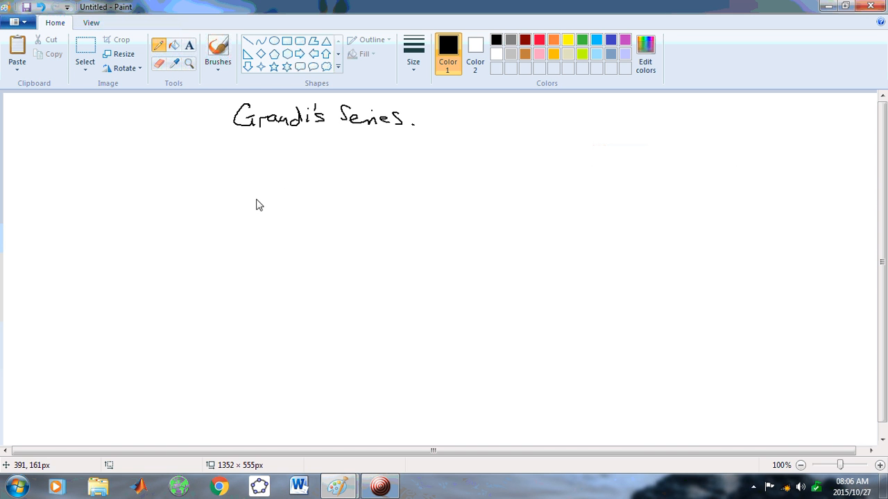
mouse_move(243, 204)
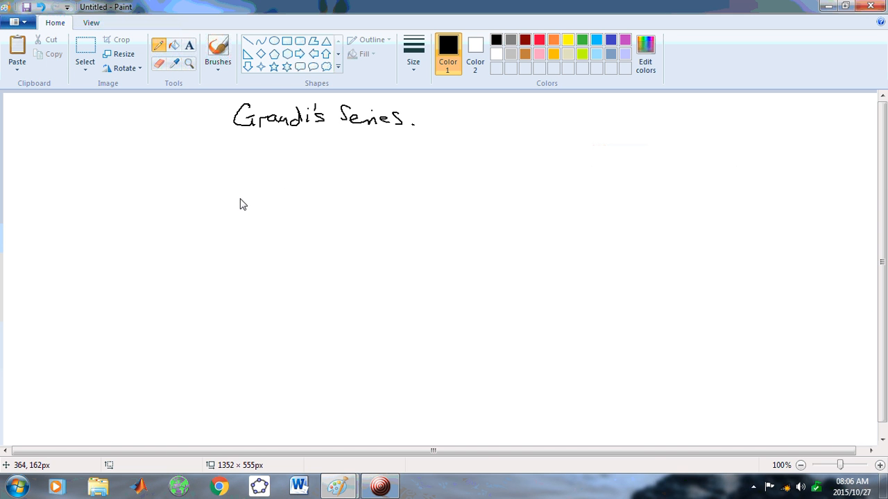
mouse_move(257, 207)
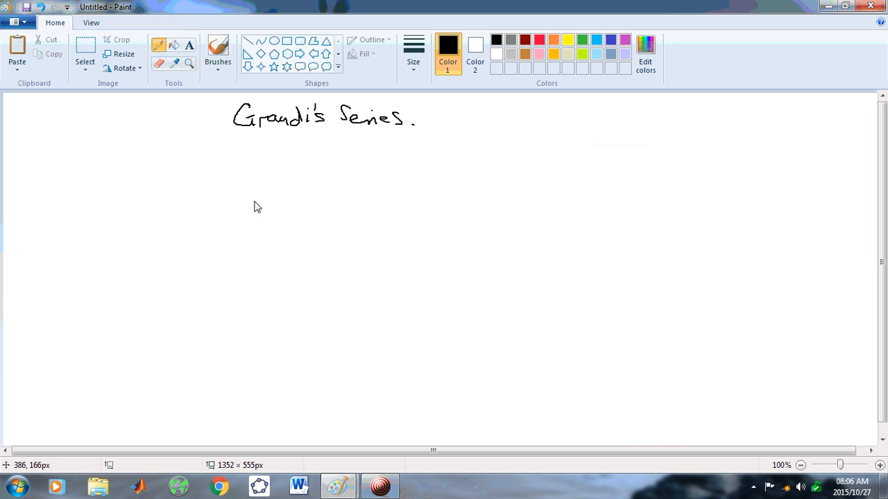
mouse_move(226, 213)
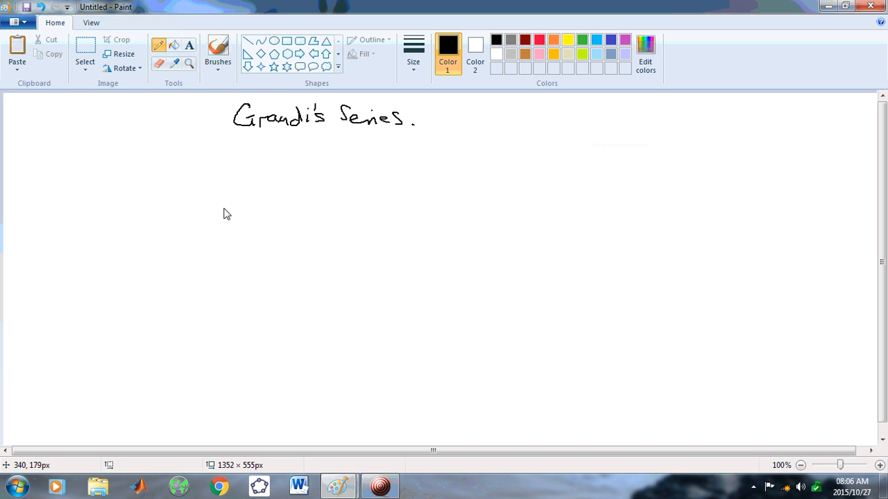
mouse_move(224, 106)
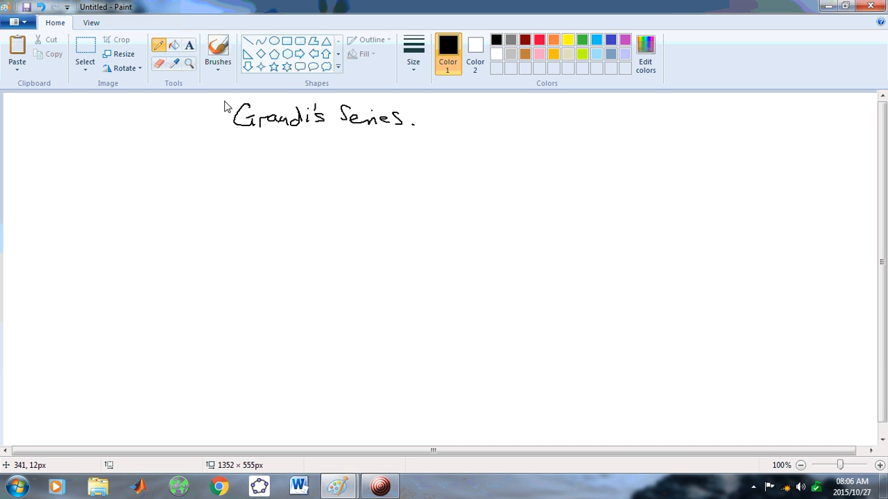
Bracket the Grandi's Series title and write 1 − 1 + 1 − 1 + … to its right.
drag(222, 94, 298, 146)
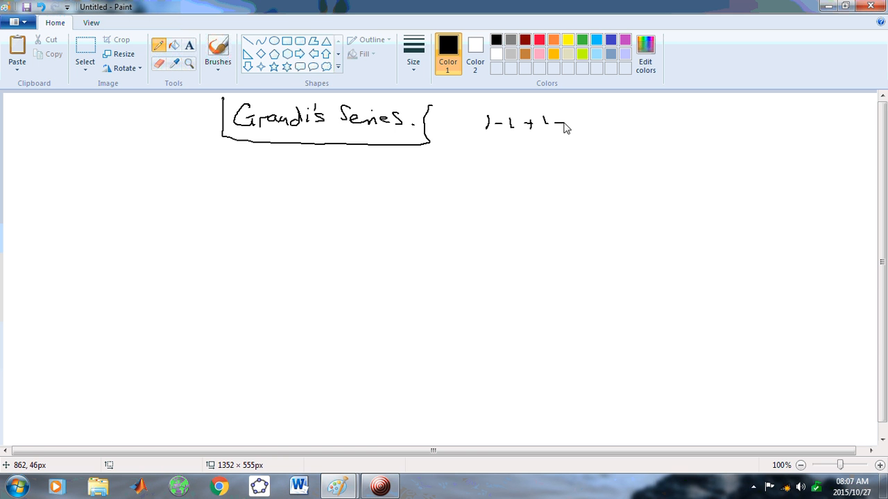
drag(555, 125, 638, 128)
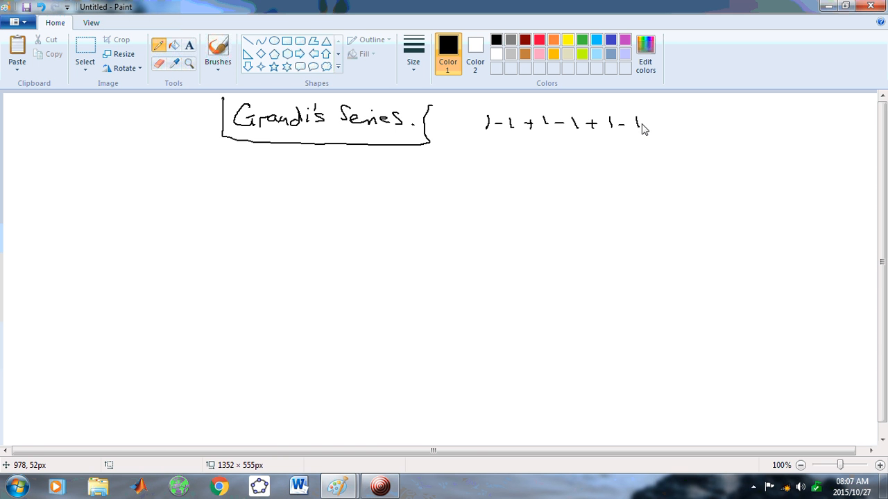
drag(648, 124, 693, 129)
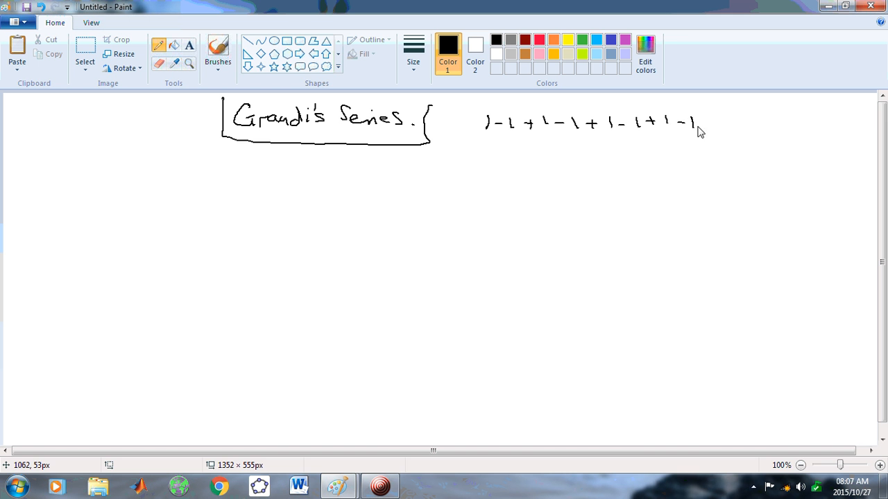
drag(702, 123, 709, 123)
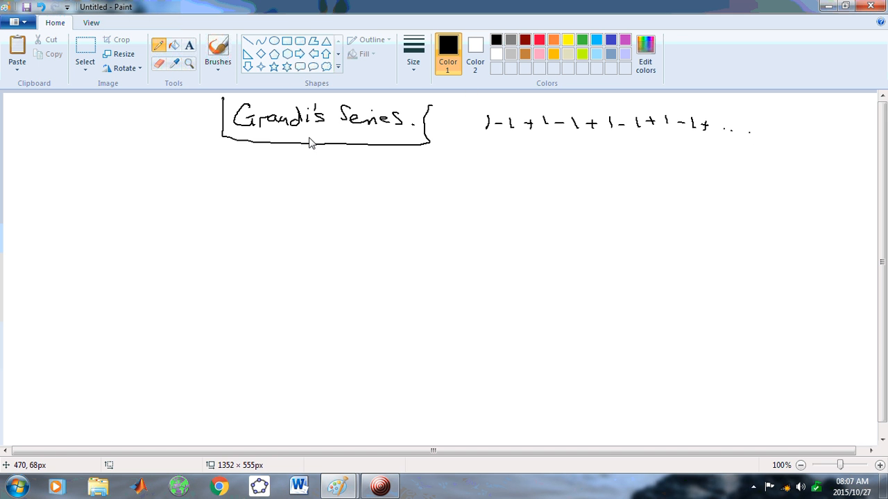
mouse_move(282, 179)
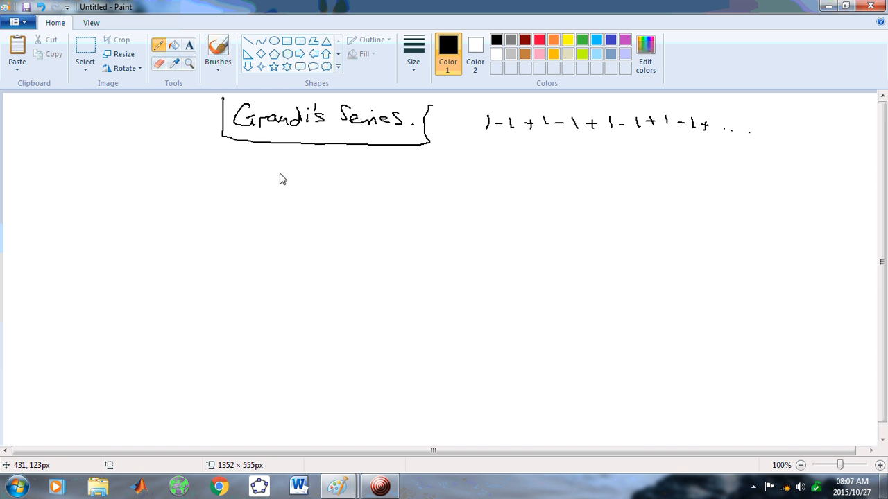
mouse_move(291, 165)
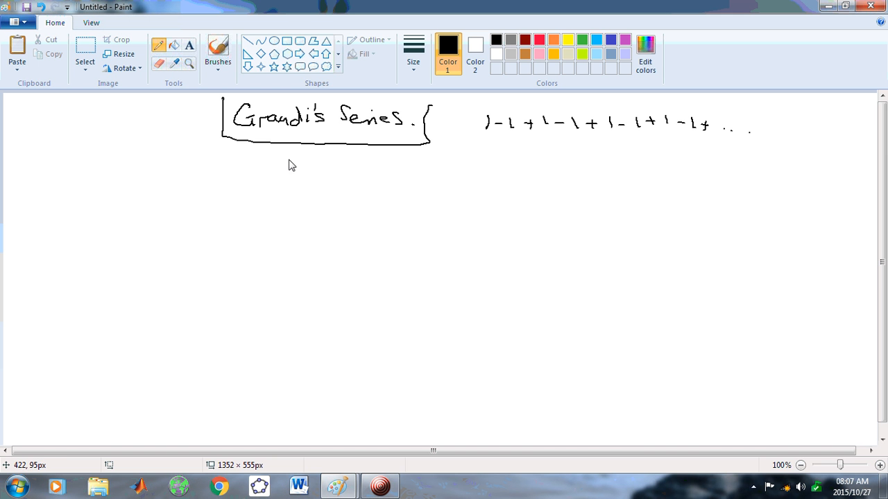
Write 'Cesàro Summation' under the title and enclose it in a freehand box.
drag(242, 163, 274, 160)
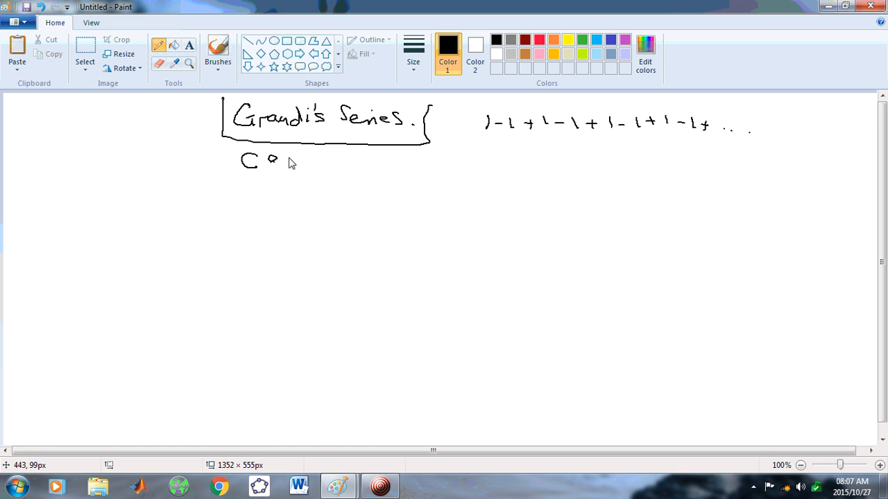
drag(270, 158, 323, 158)
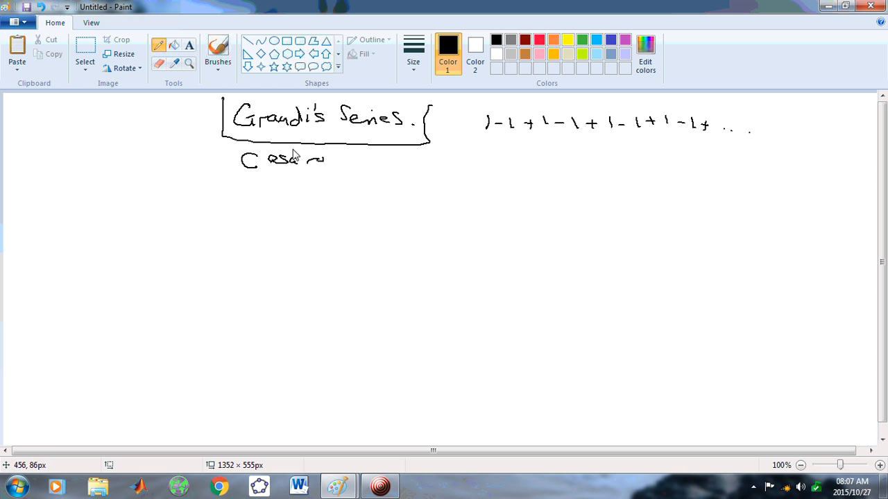
drag(340, 163, 395, 166)
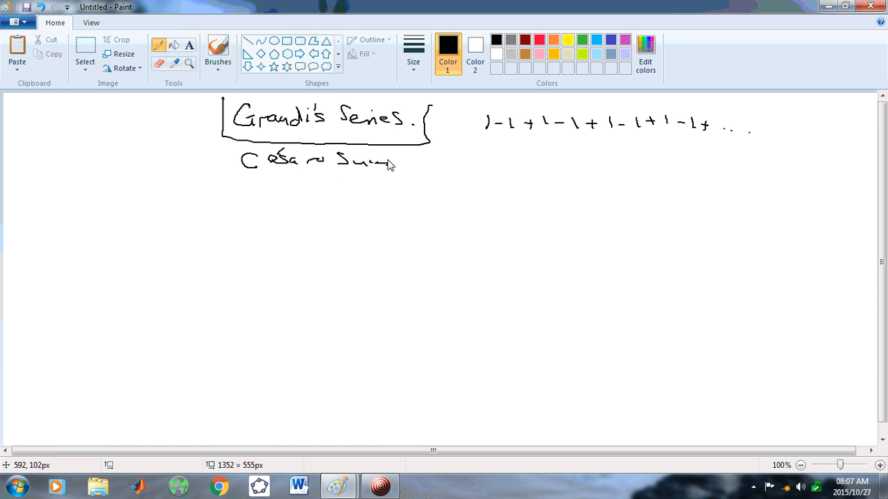
drag(382, 159, 458, 163)
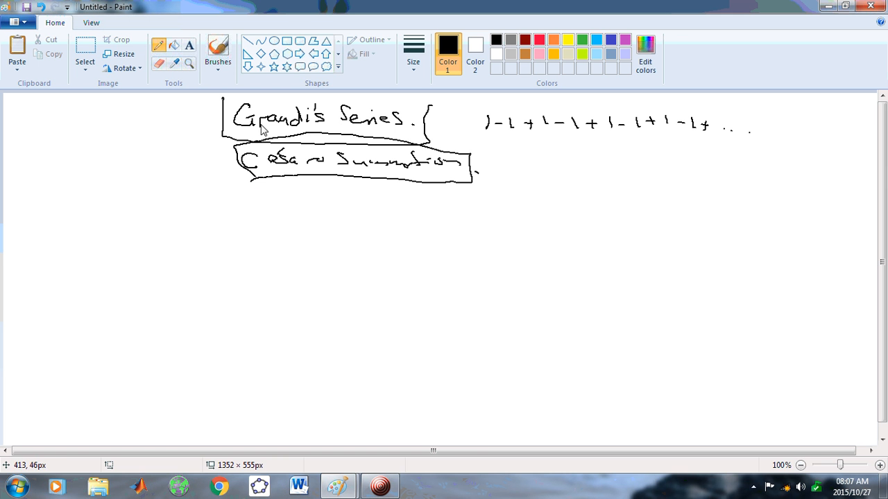
mouse_move(734, 194)
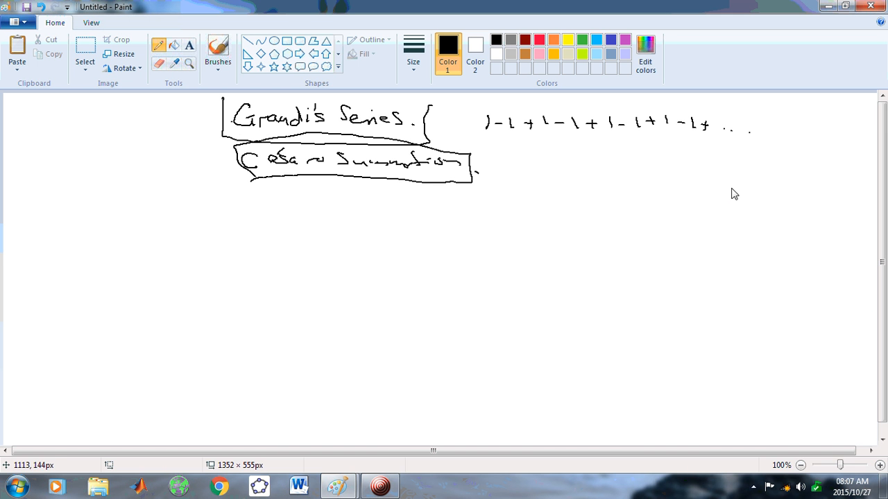
mouse_move(790, 131)
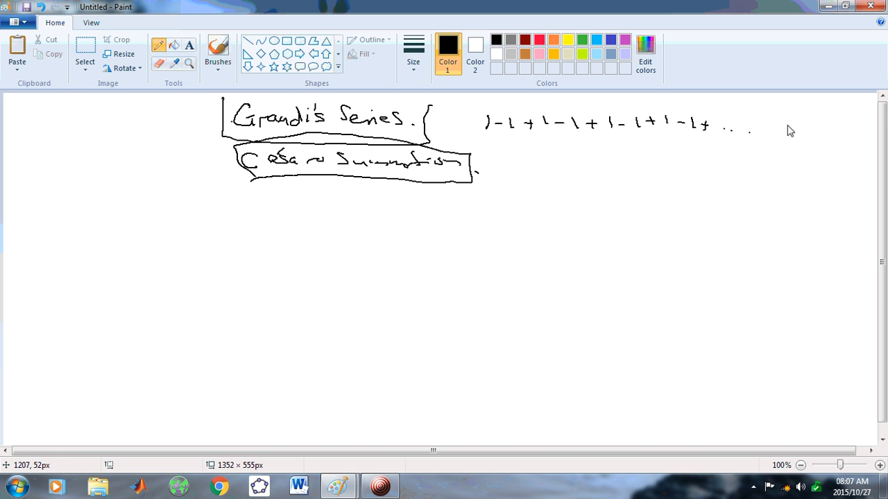
mouse_move(770, 125)
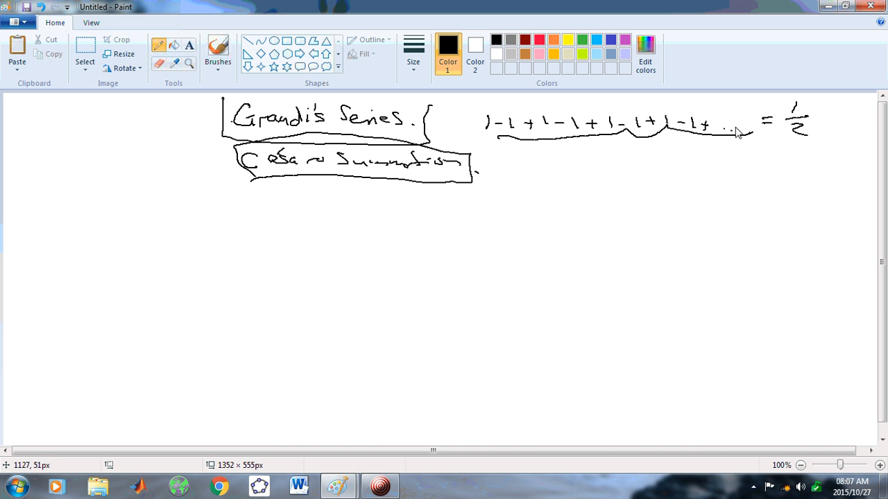
mouse_move(685, 137)
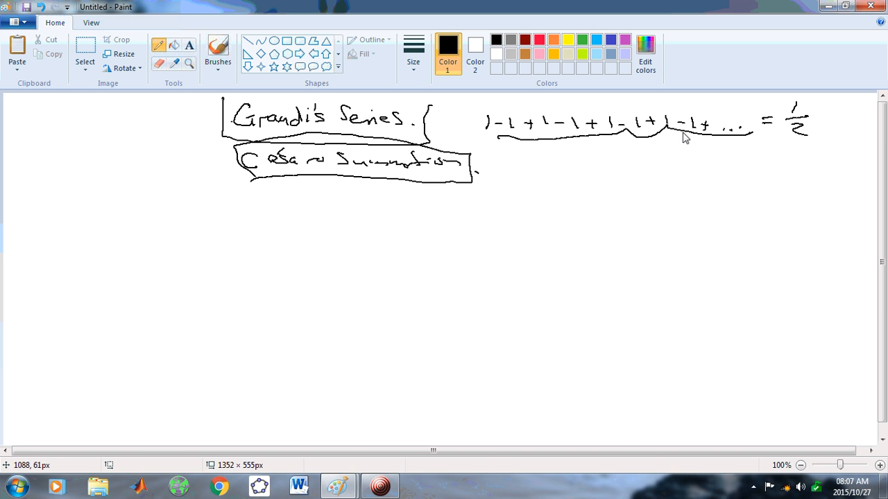
mouse_move(545, 152)
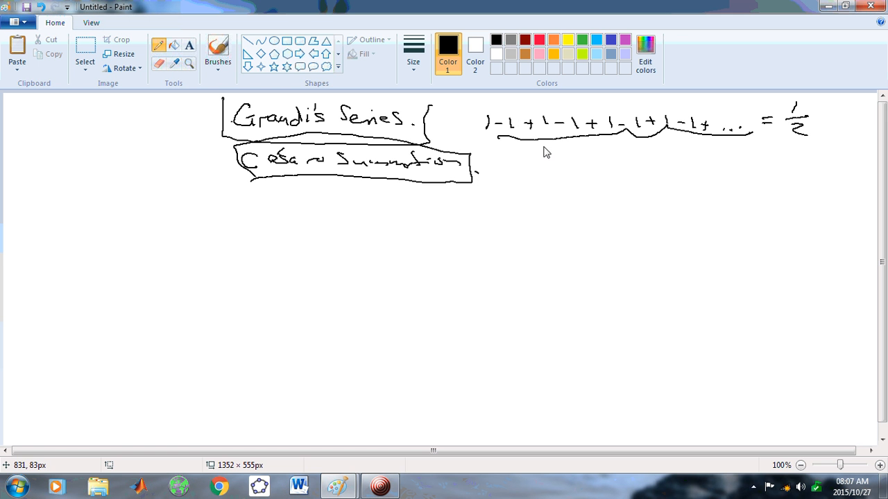
mouse_move(234, 201)
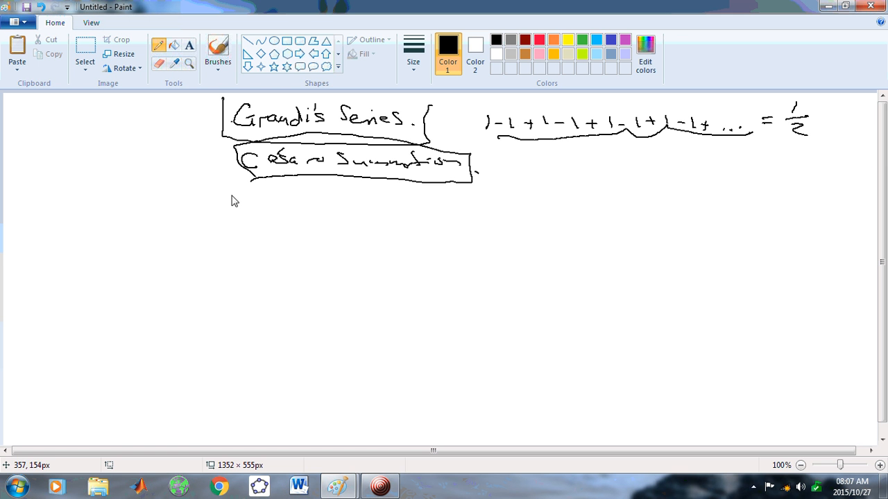
mouse_move(502, 145)
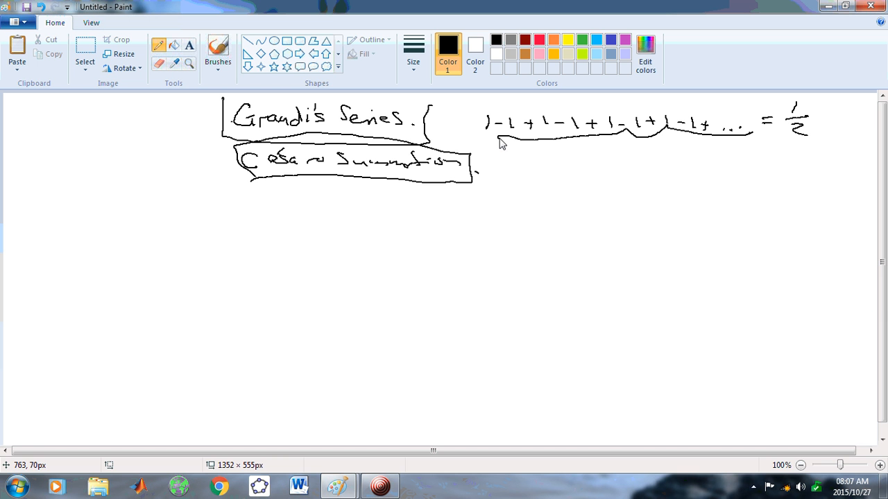
mouse_move(156, 204)
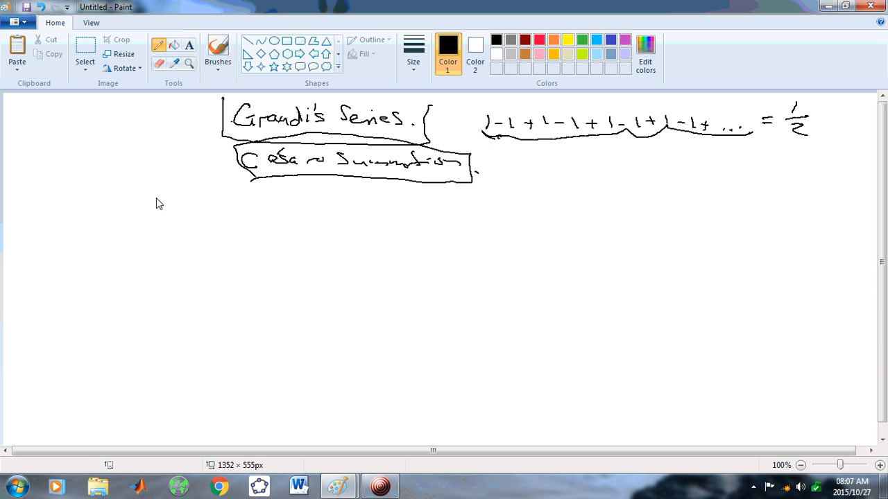
mouse_move(118, 222)
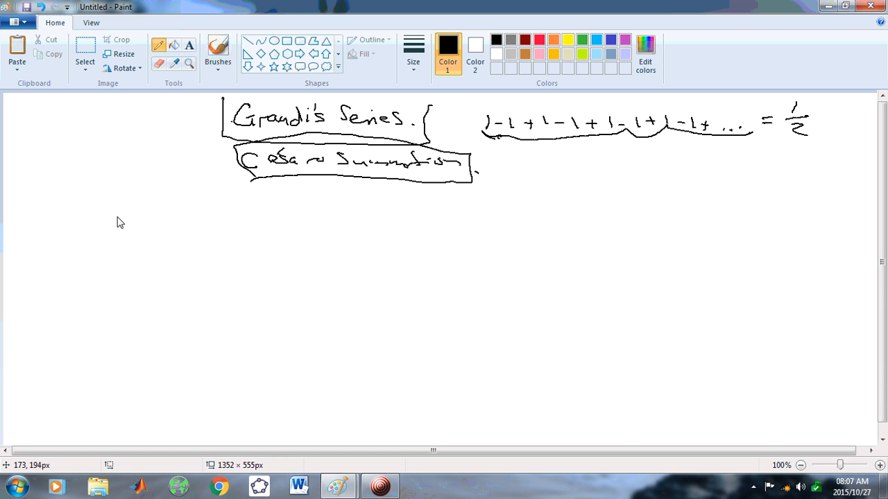
Handwrite the heading 'Partial Divisions' on the left side.
drag(45, 206, 50, 196)
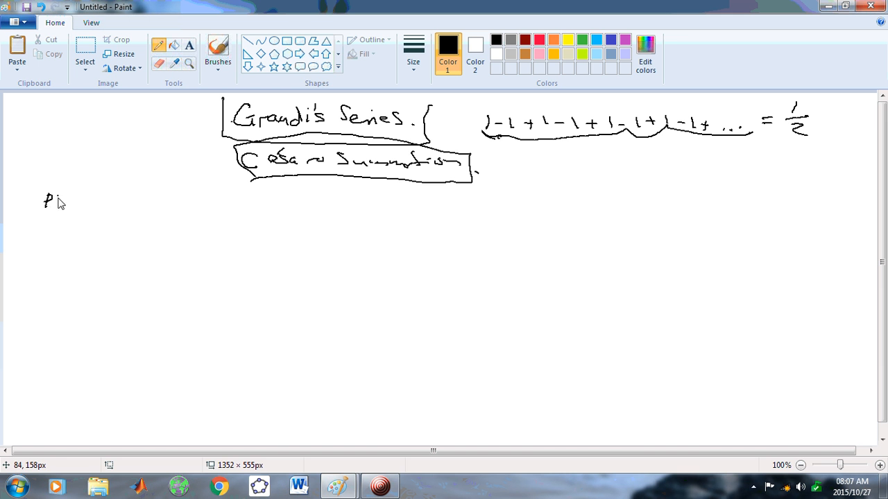
drag(52, 199, 115, 197)
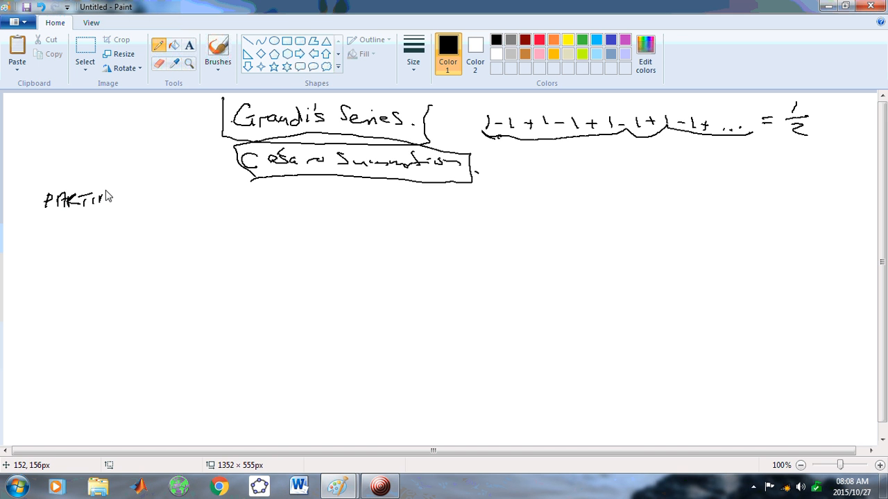
drag(104, 200, 170, 199)
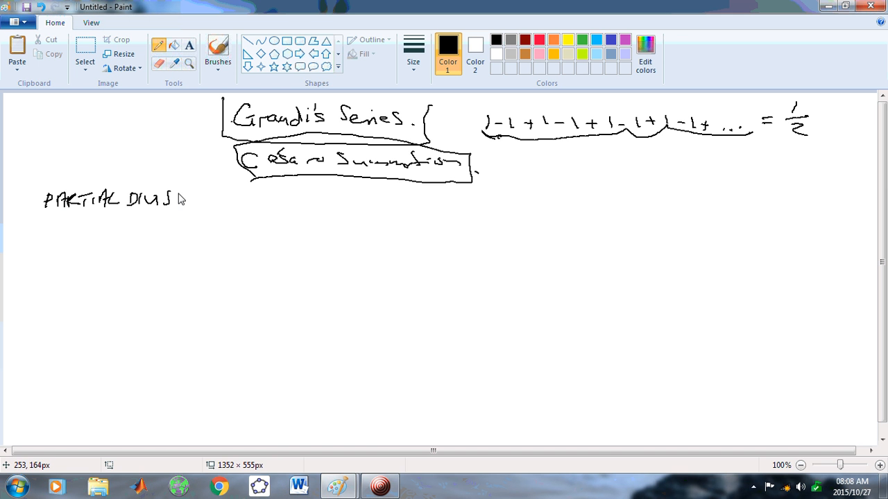
drag(166, 198, 215, 201)
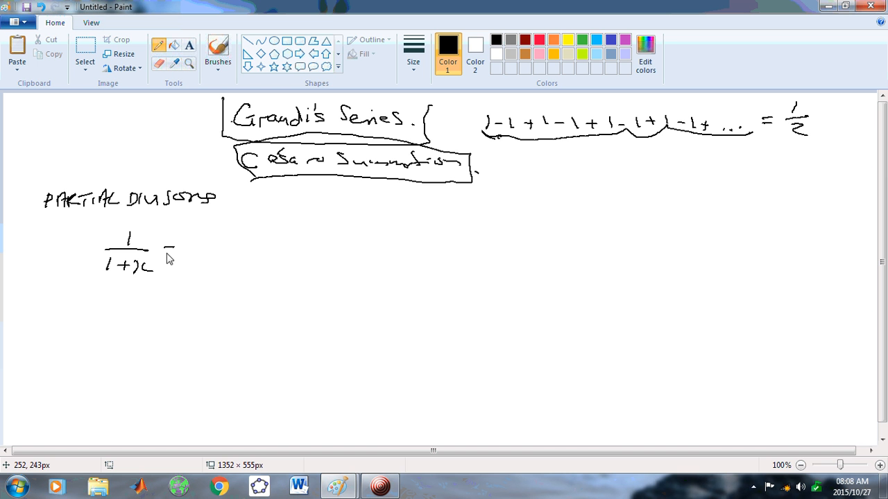
Write 1/(1+x) = 1 − x and start dividing 1 by 1 + x, leaving −x.
drag(167, 248, 177, 248)
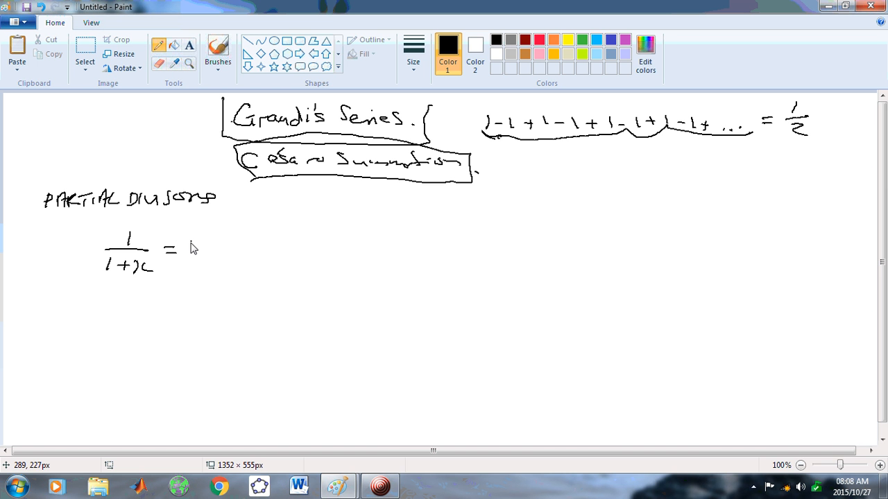
drag(201, 249, 215, 248)
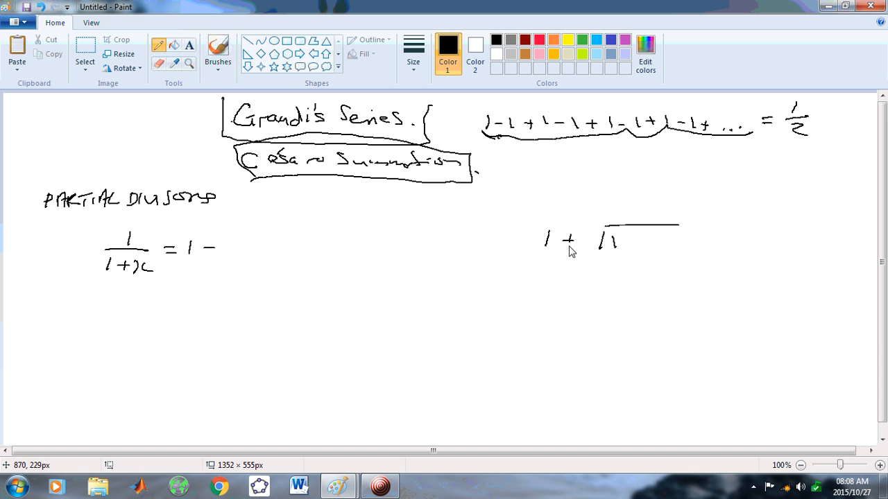
drag(575, 246, 627, 267)
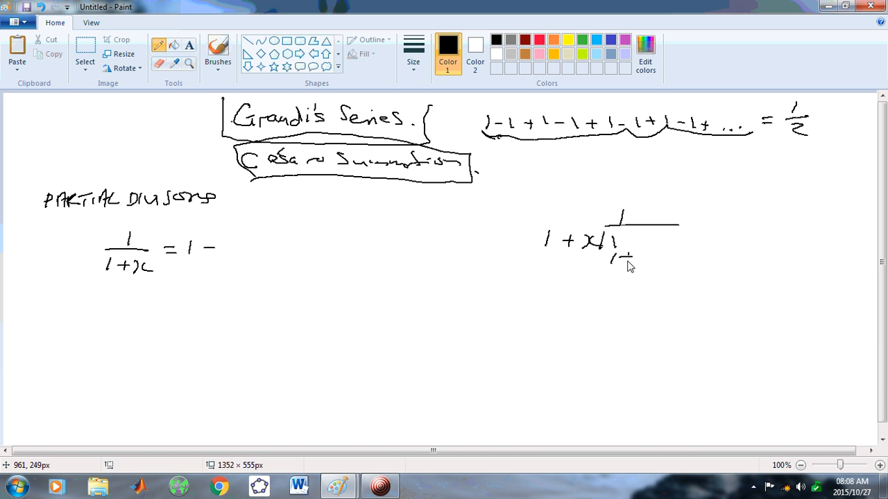
drag(625, 267, 666, 285)
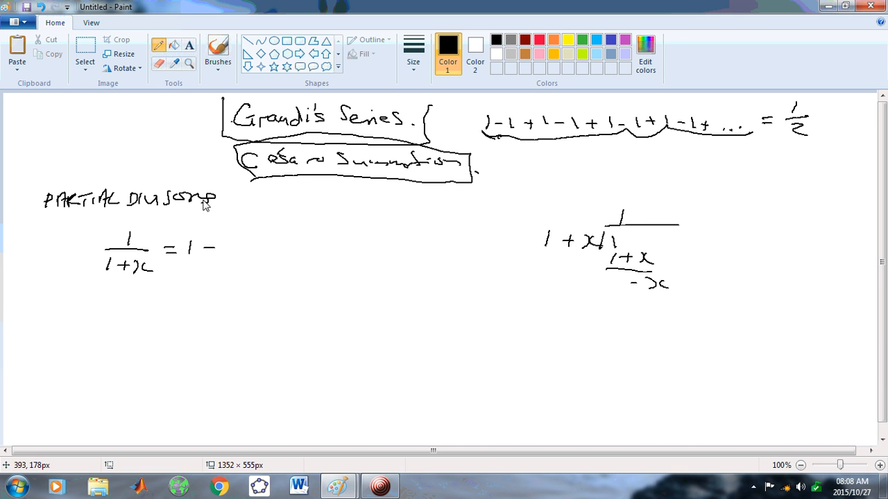
drag(222, 247, 246, 247)
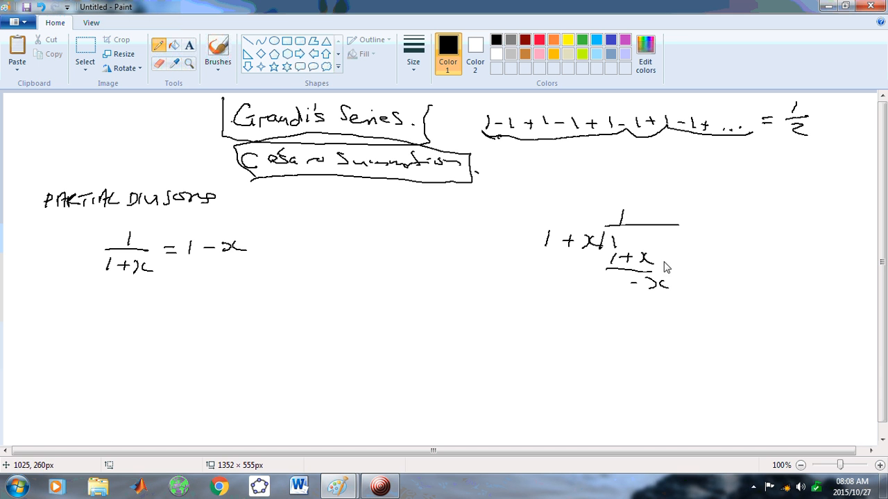
Extend the quotient to 1 − x + x² and the expansion with x² − x³ + ….
drag(635, 216, 670, 215)
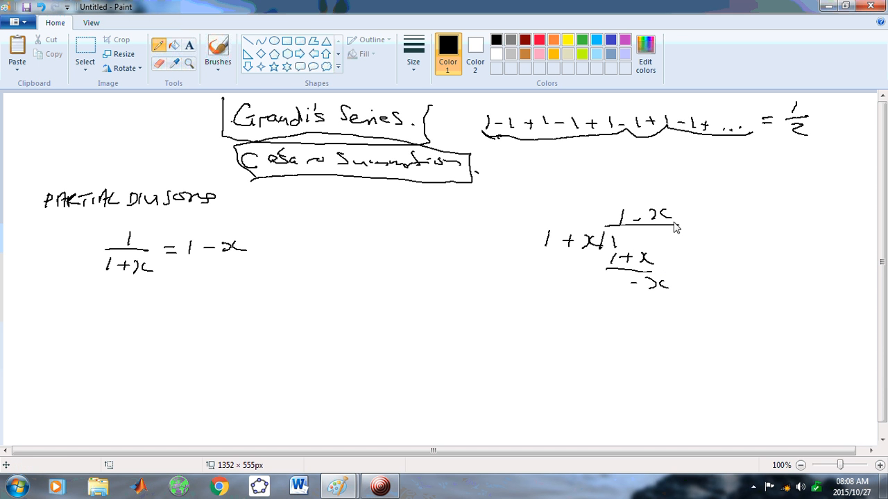
drag(631, 307, 701, 307)
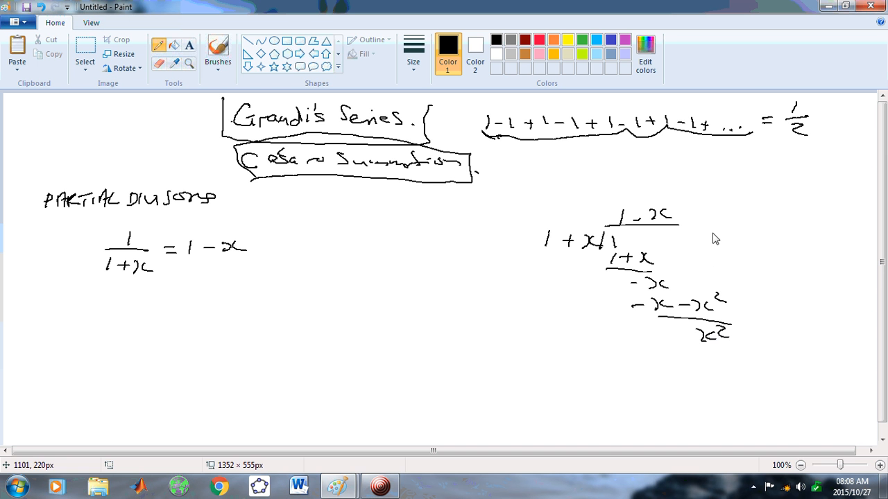
drag(683, 215, 711, 218)
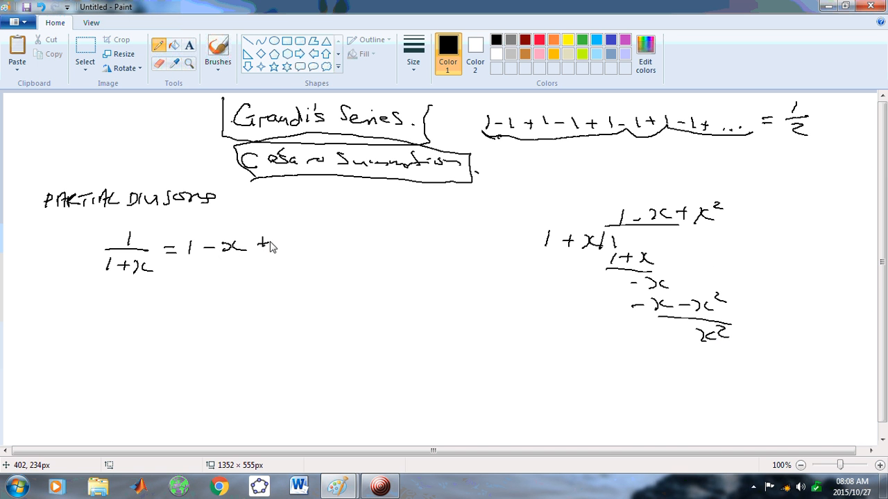
drag(264, 246, 326, 239)
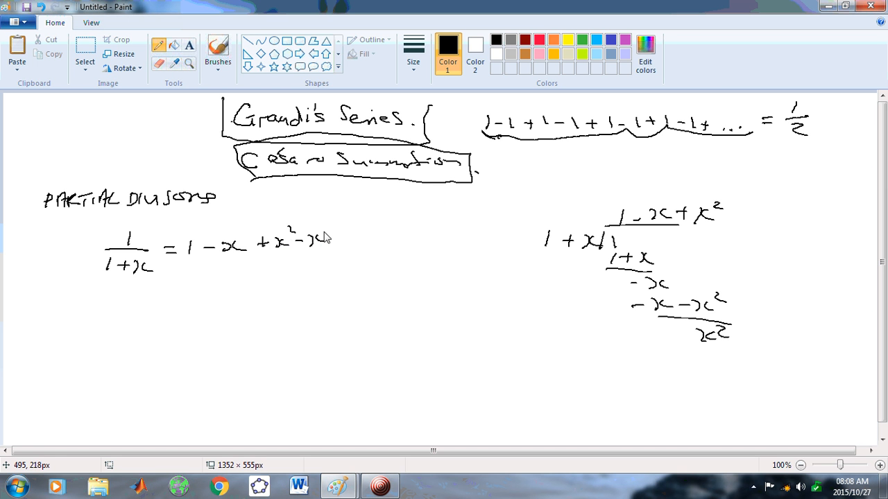
drag(319, 243, 340, 239)
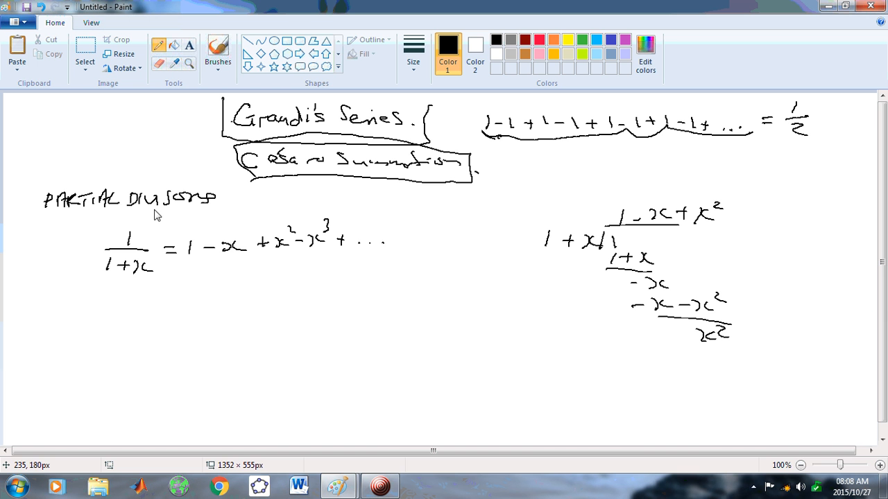
mouse_move(789, 199)
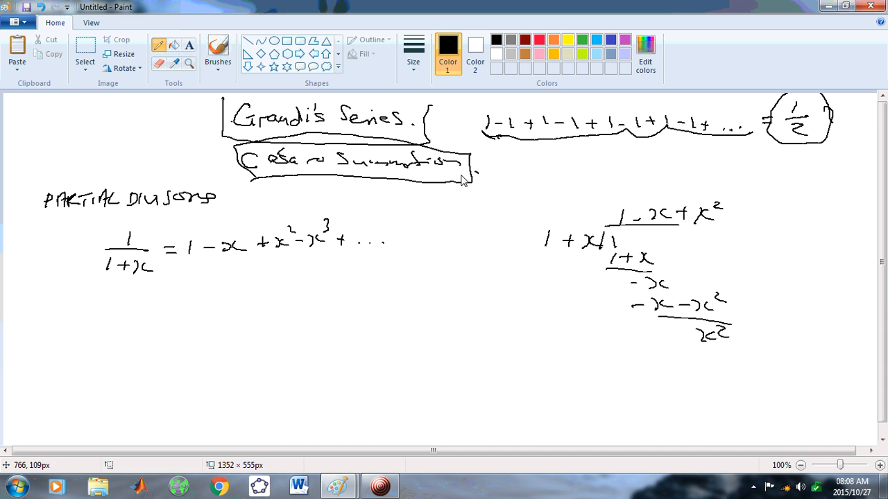
Write x = 1 and the substituted series 1 − 1 + 1 − 1 + … below the expansion.
drag(66, 297, 97, 297)
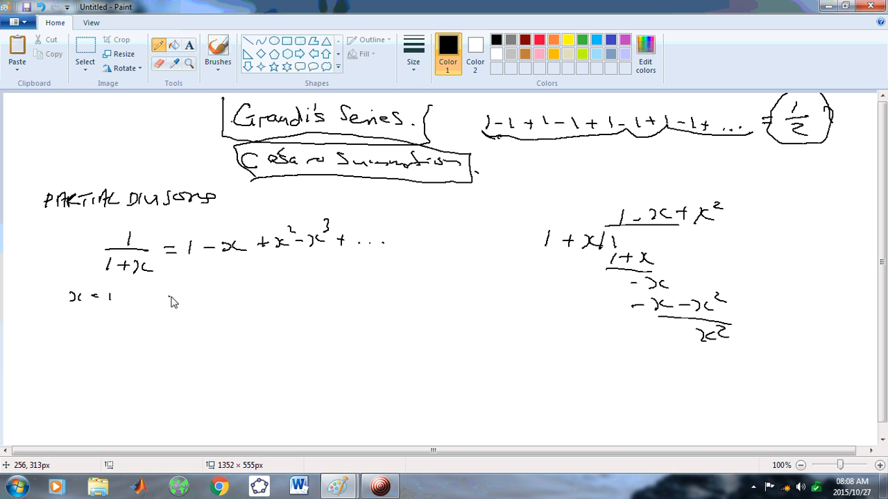
drag(187, 298, 271, 298)
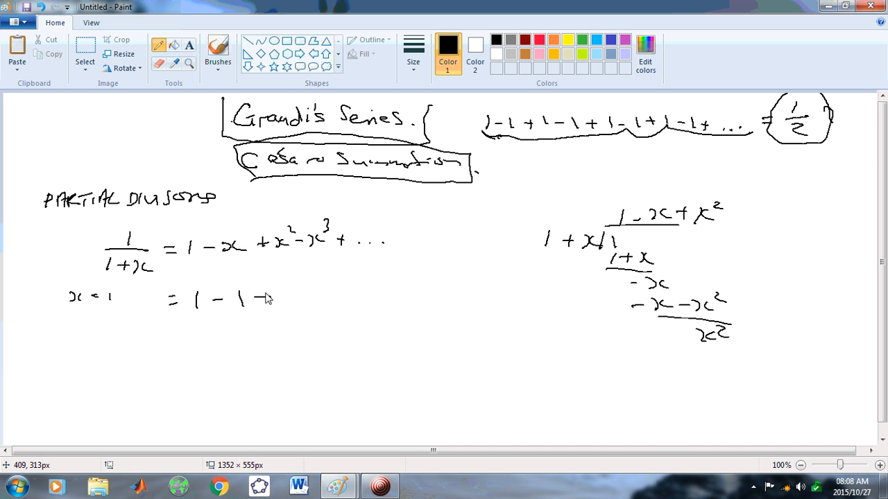
drag(271, 299, 368, 298)
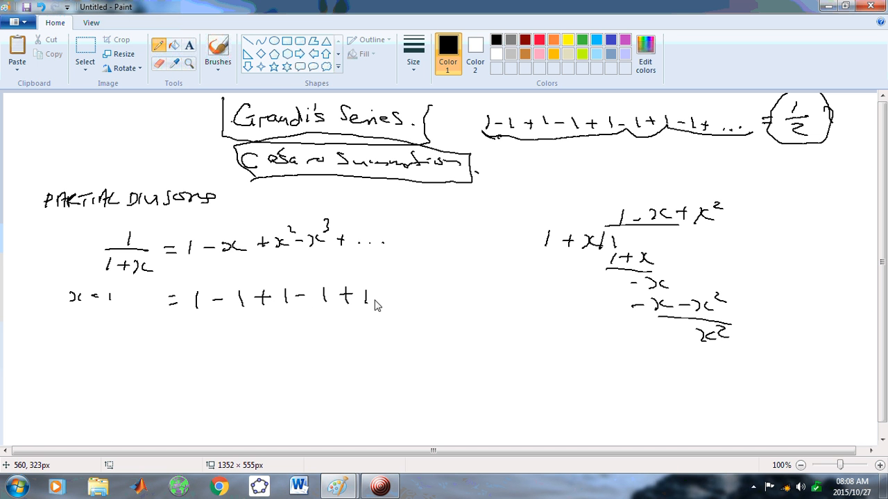
drag(382, 298, 444, 298)
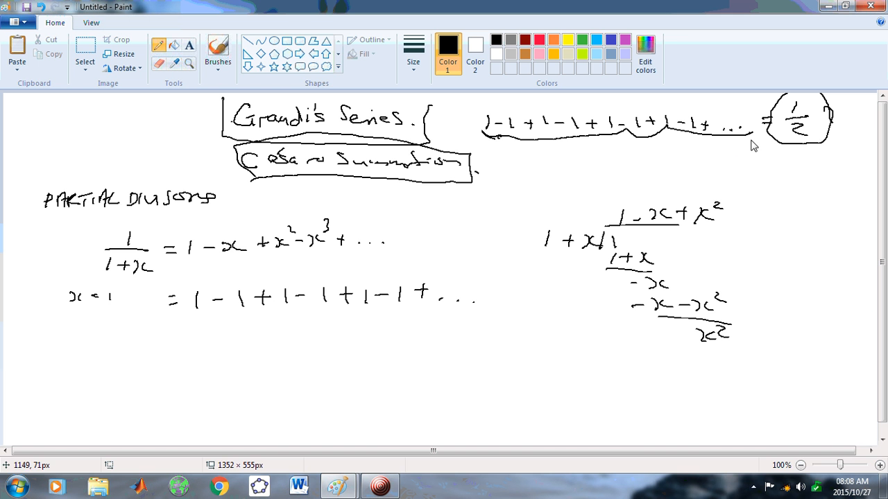
Underbrace both series, change = to ≈, and add arrows beside −x and x².
drag(486, 137, 753, 145)
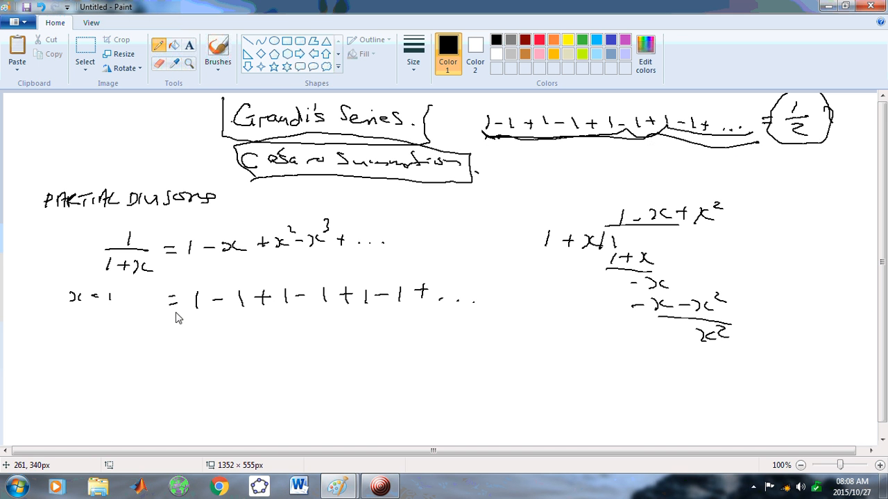
drag(177, 316, 485, 318)
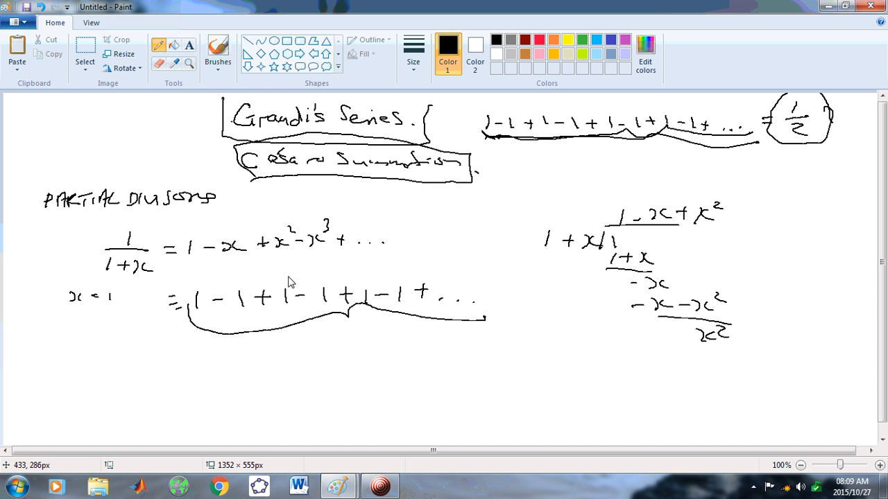
mouse_move(372, 313)
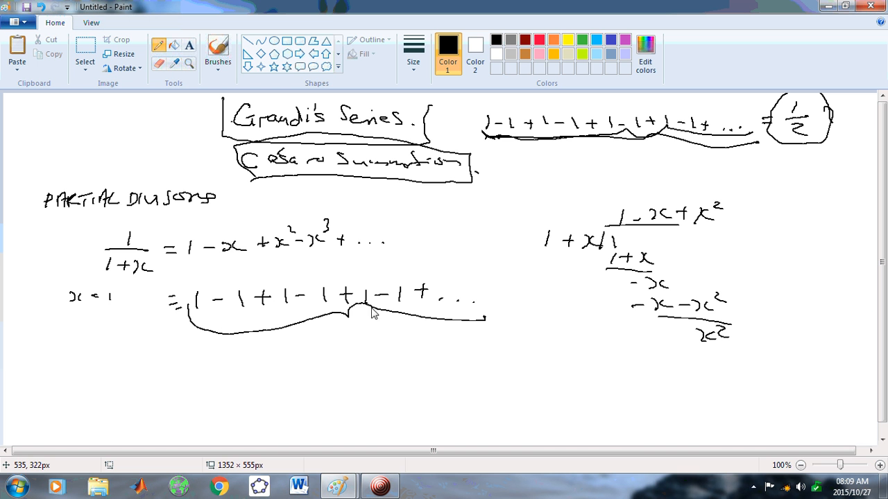
mouse_move(179, 244)
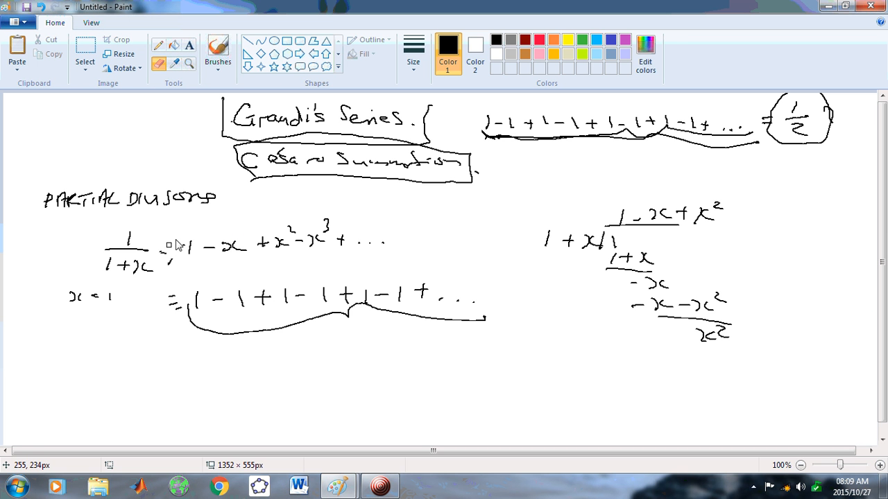
mouse_move(163, 251)
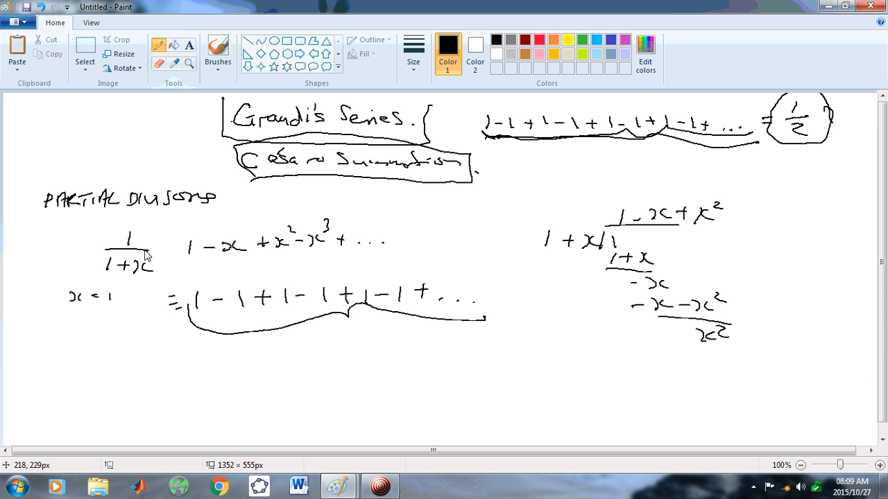
drag(163, 246, 181, 264)
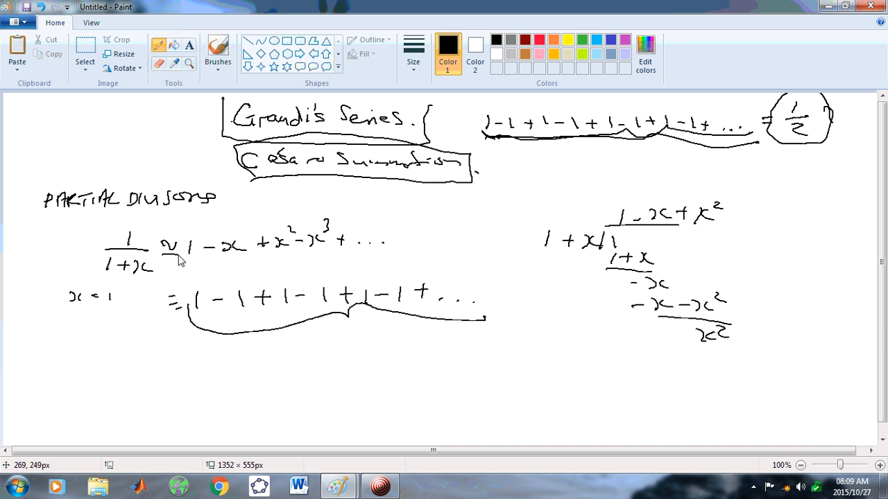
mouse_move(93, 246)
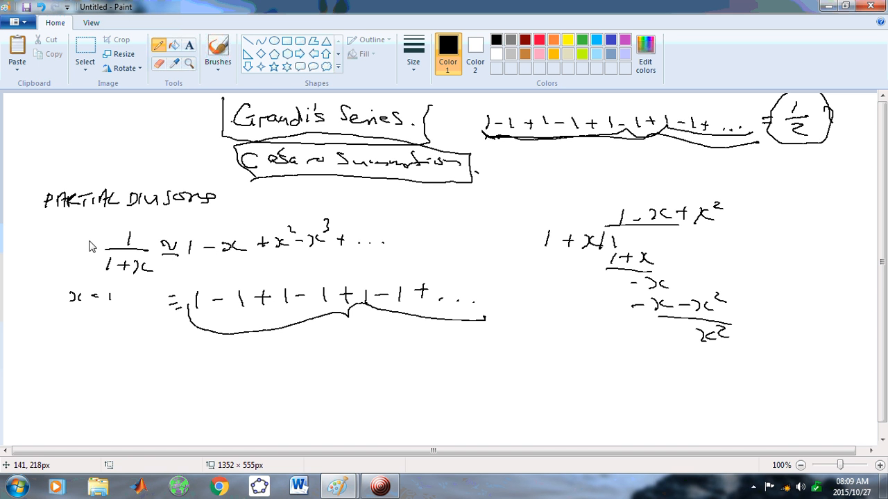
mouse_move(531, 245)
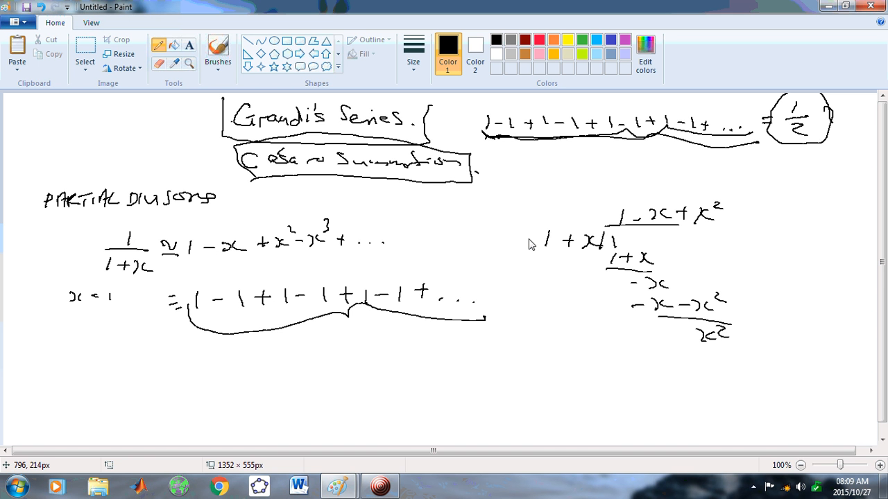
mouse_move(671, 287)
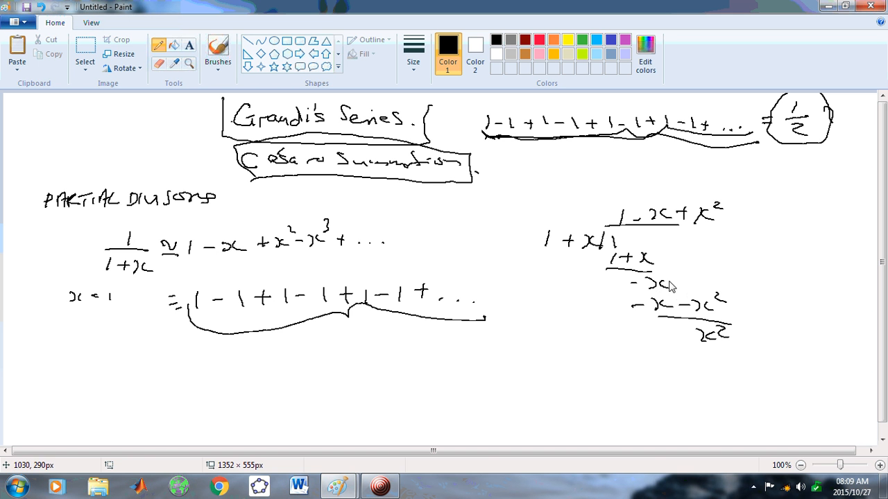
drag(683, 286, 749, 286)
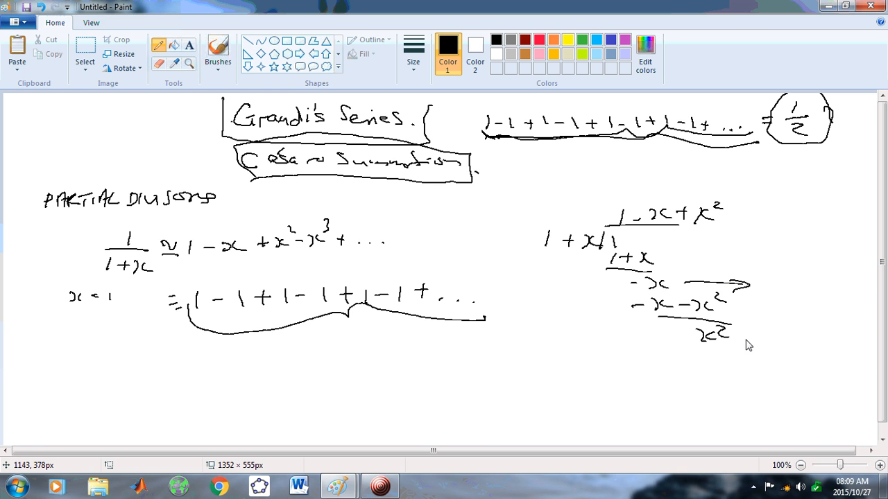
drag(743, 331, 784, 331)
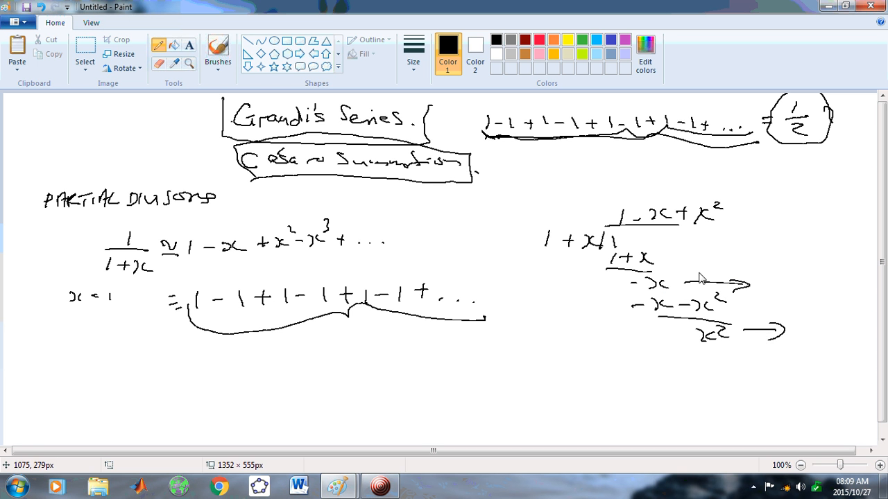
mouse_move(661, 301)
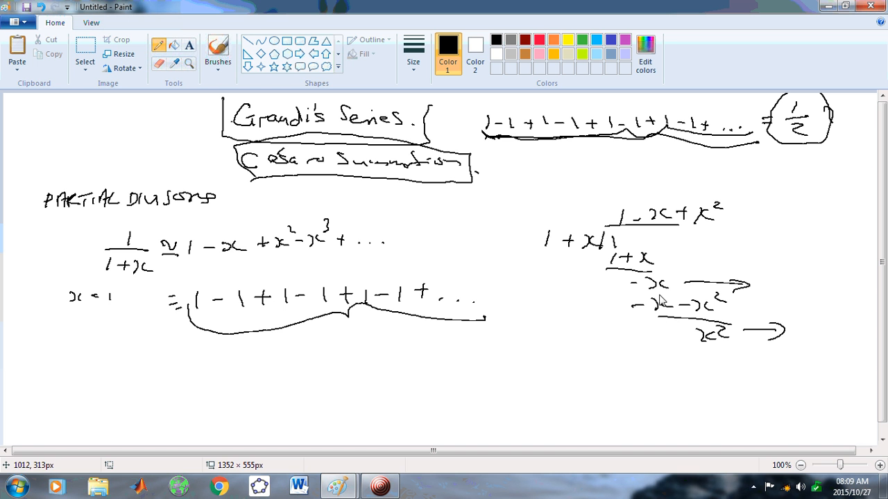
mouse_move(749, 291)
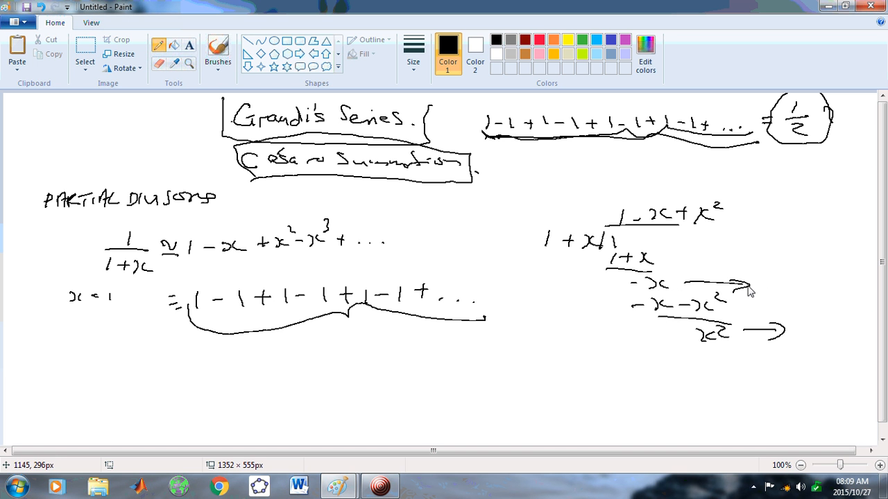
mouse_move(495, 365)
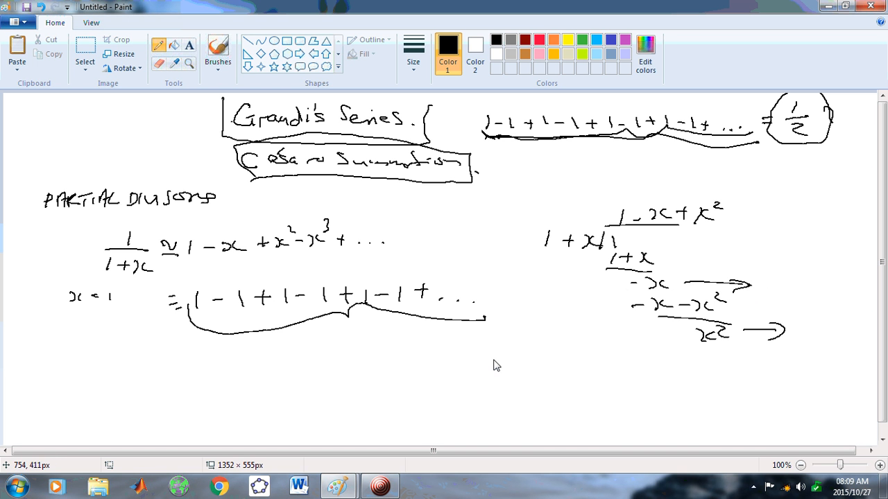
Write 1 − x/(1+x) below the division and evaluate it to a circled, ticked 1/2.
drag(491, 357, 492, 380)
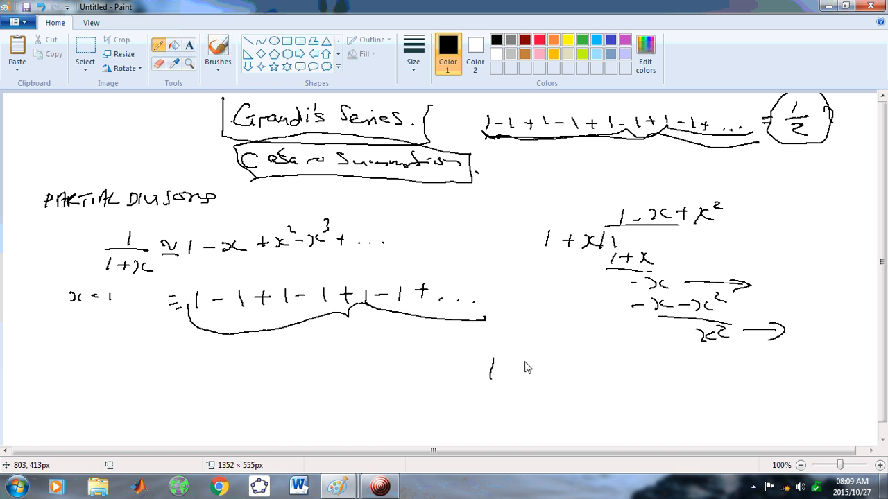
drag(527, 357, 568, 381)
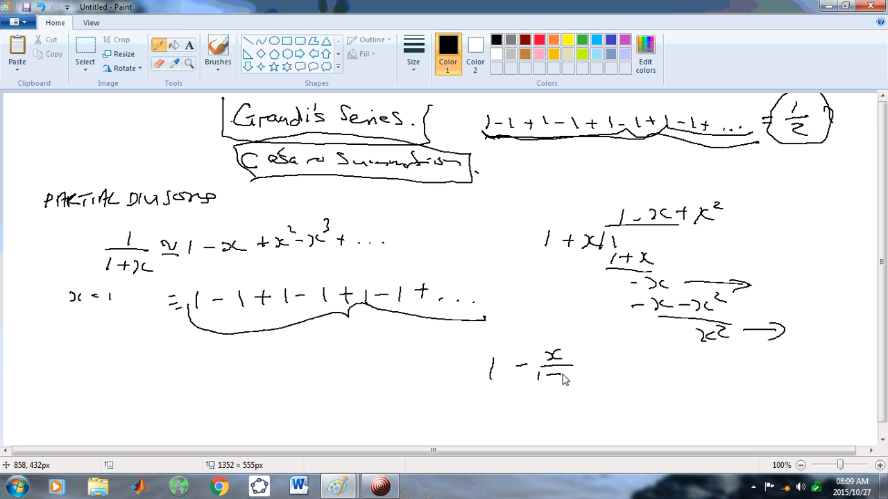
drag(552, 378, 582, 378)
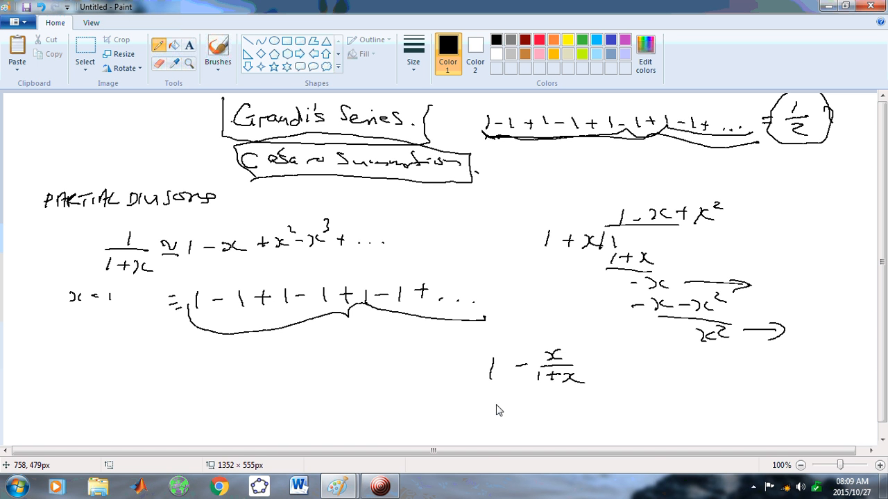
mouse_move(521, 396)
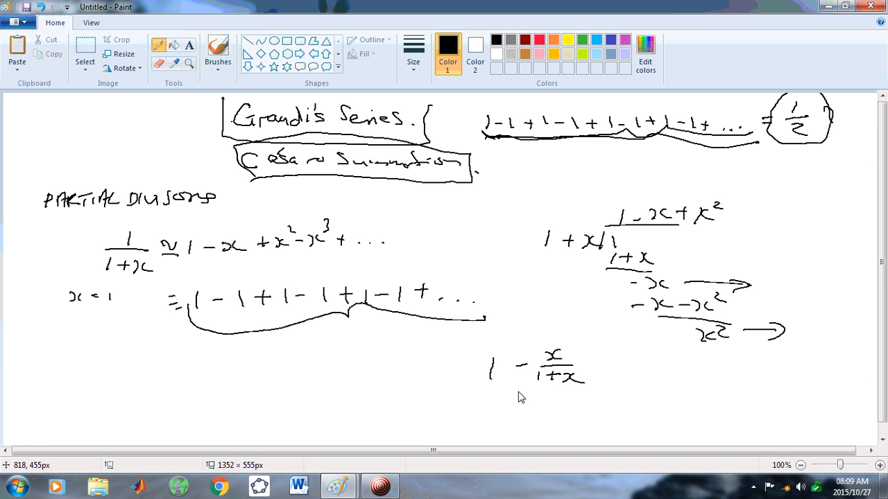
drag(489, 406, 558, 402)
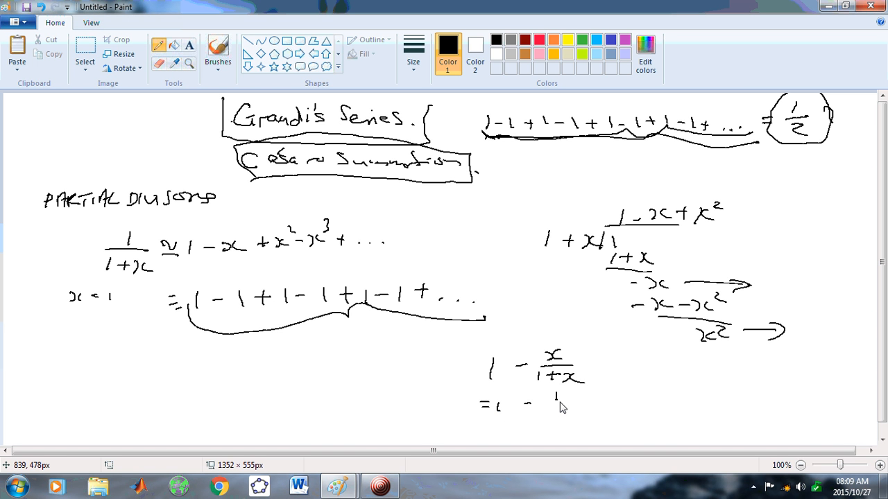
drag(548, 406, 632, 416)
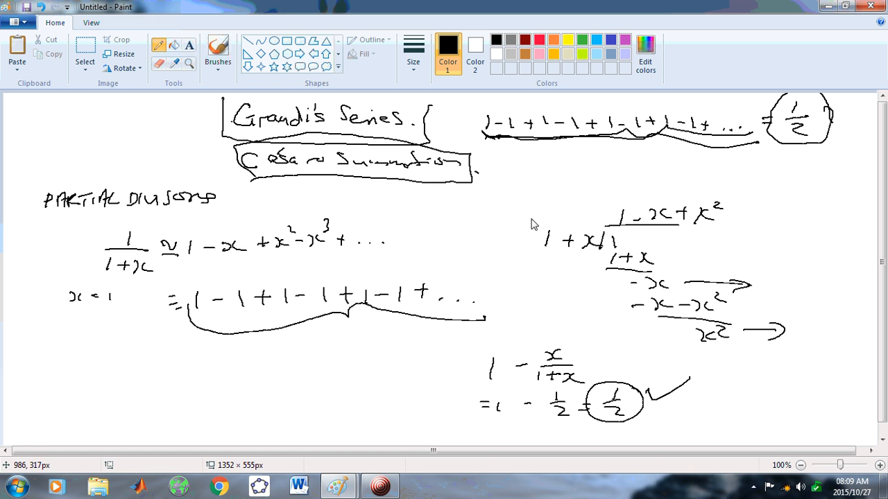
mouse_move(309, 292)
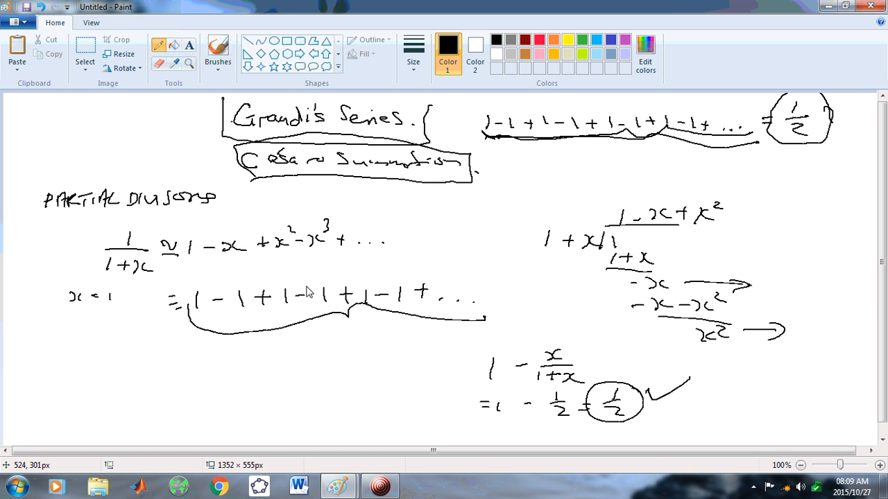
mouse_move(503, 322)
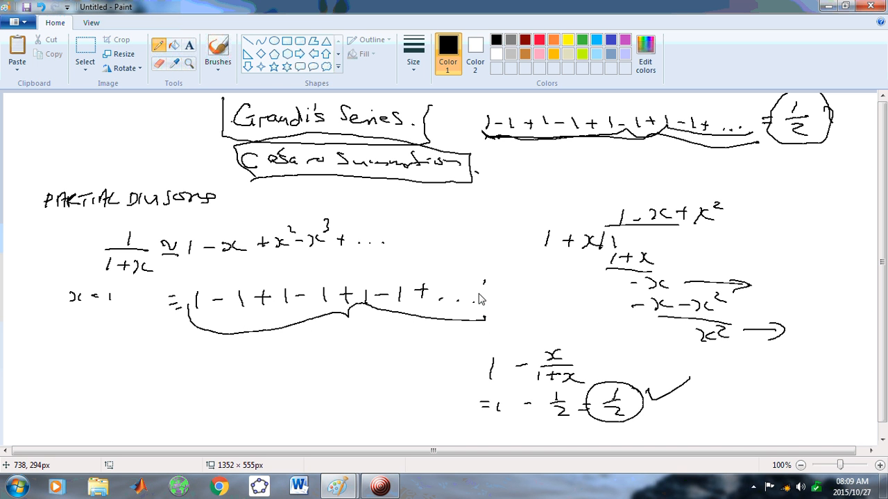
Mark the end of the series and label the expression 'closed form'.
drag(477, 294, 489, 288)
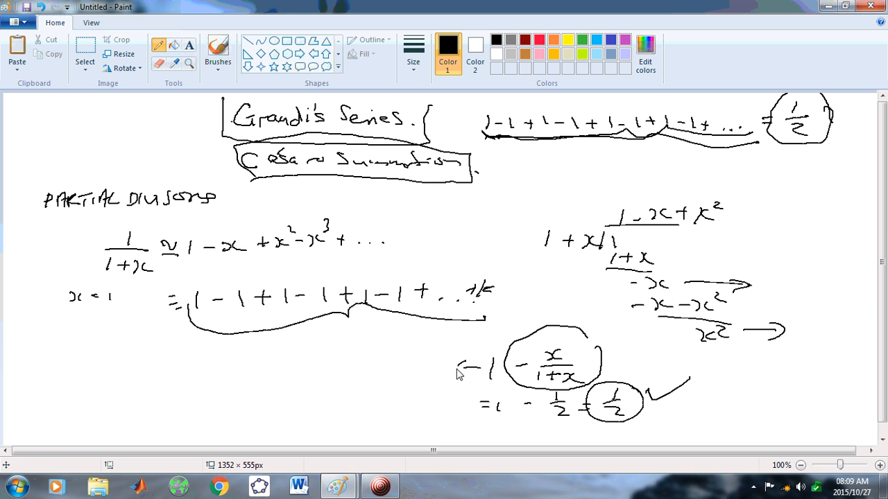
drag(340, 360, 410, 361)
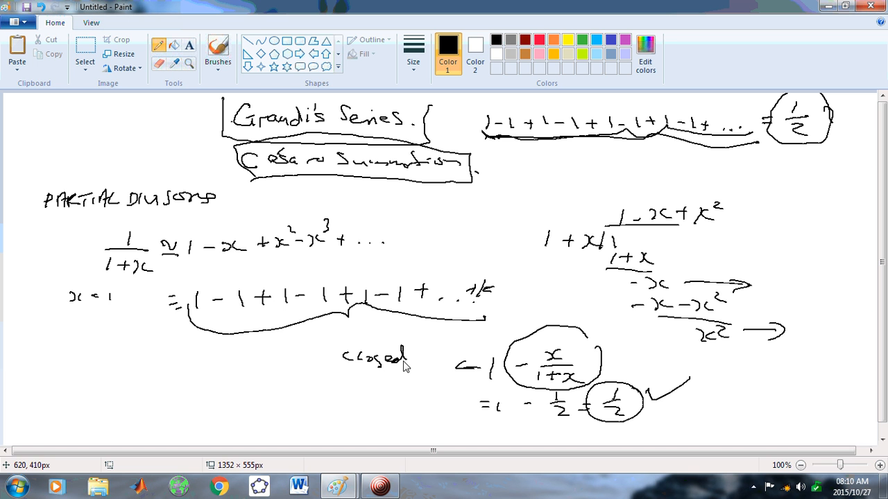
drag(364, 378, 416, 374)
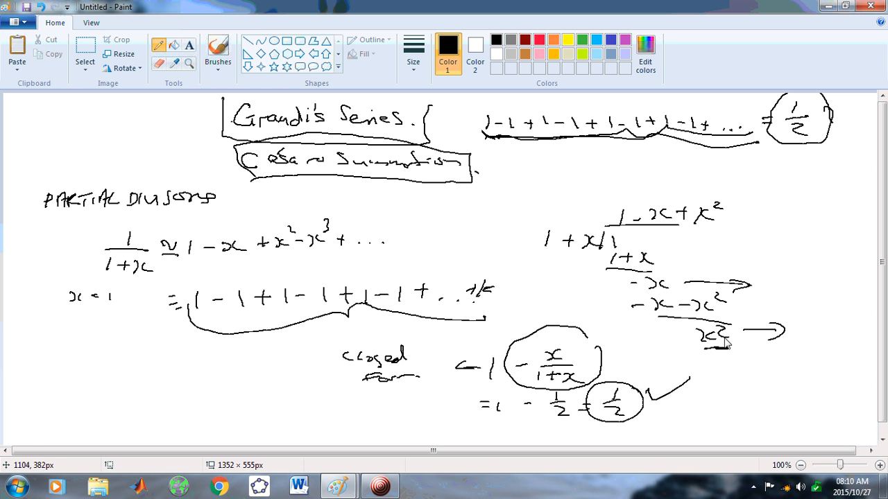
mouse_move(59, 383)
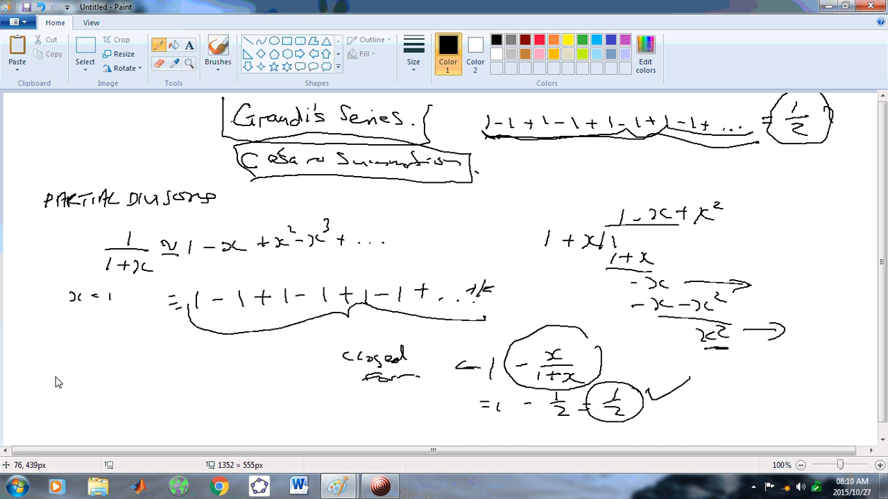
Write 1/(1+x) = 1 − x + x²/(1+x), giving 1/2 at x=1, and redraw ≈ as =.
drag(41, 374, 52, 399)
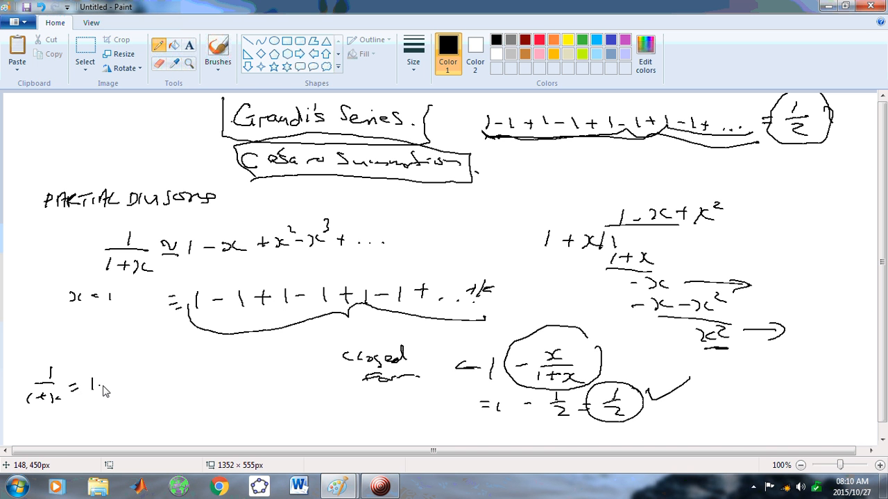
drag(104, 386, 146, 380)
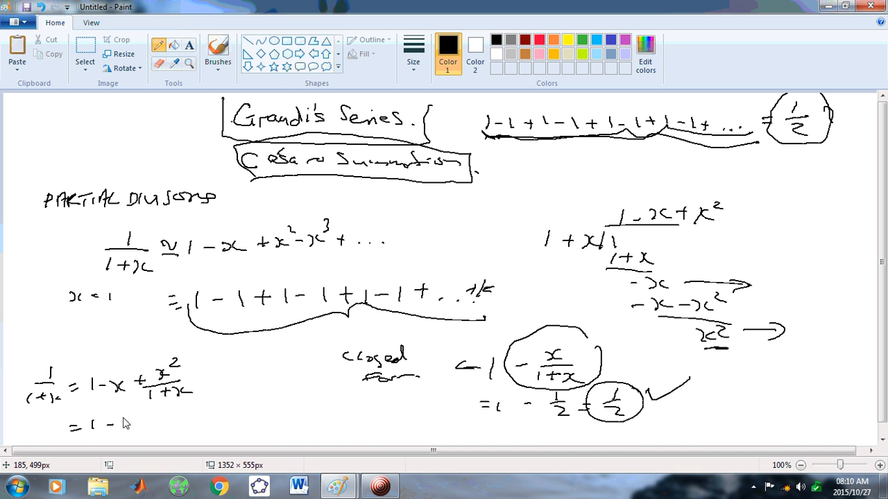
drag(115, 425, 184, 416)
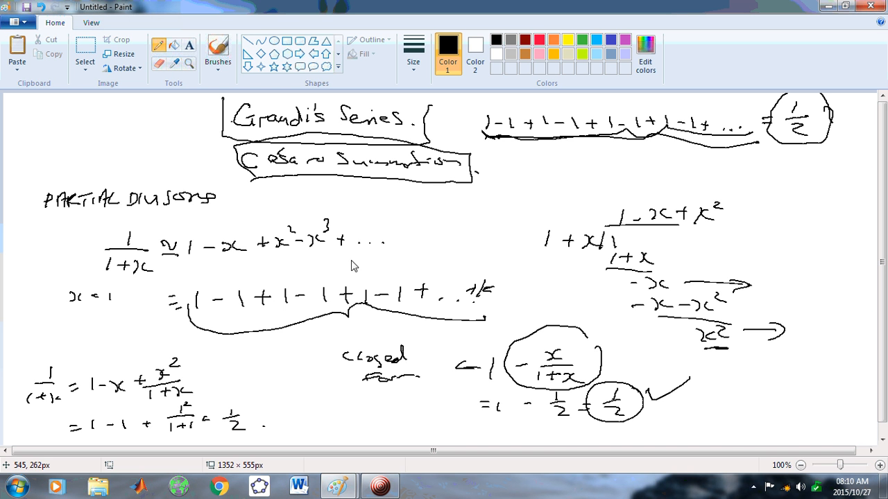
mouse_move(190, 245)
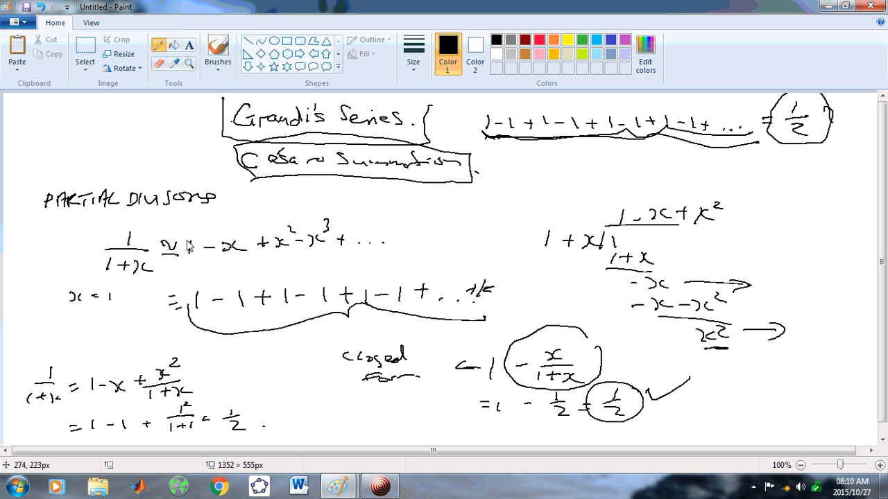
drag(391, 243, 406, 229)
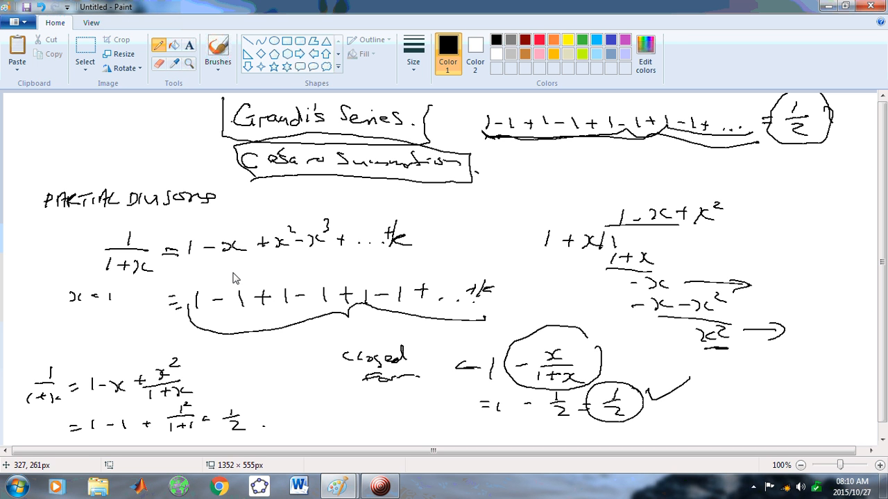
mouse_move(488, 317)
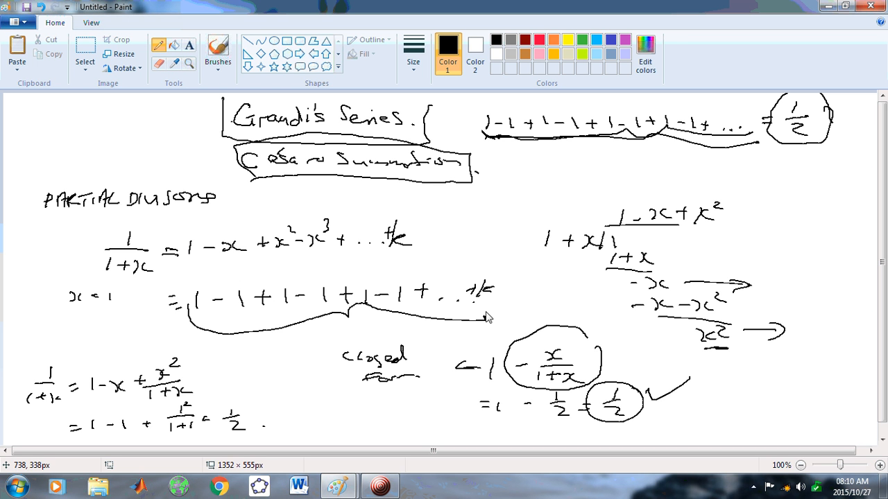
mouse_move(458, 317)
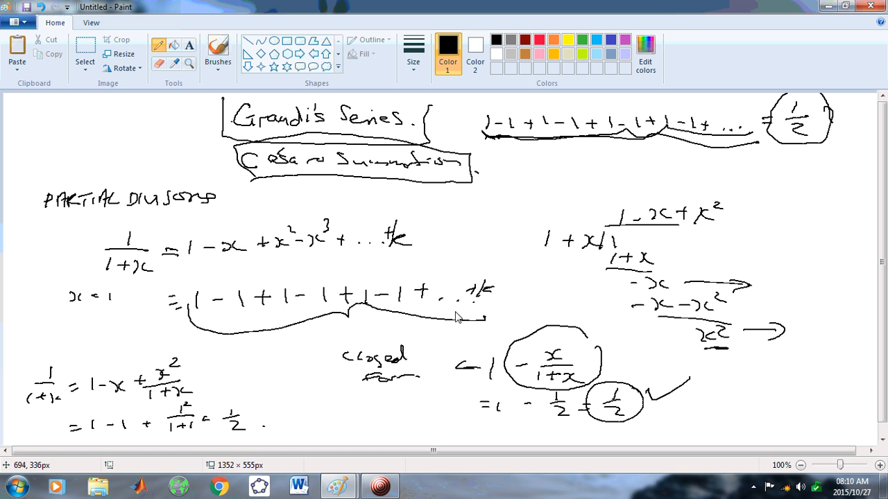
mouse_move(550, 167)
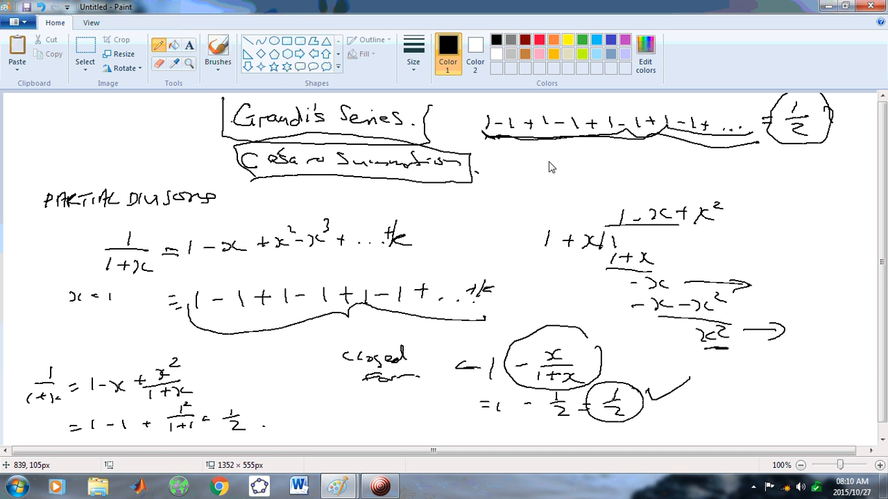
mouse_move(153, 93)
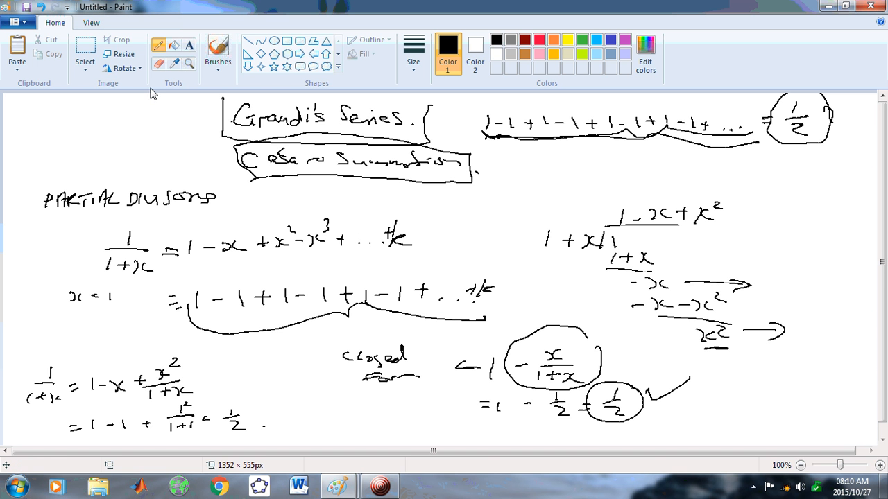
mouse_move(160, 64)
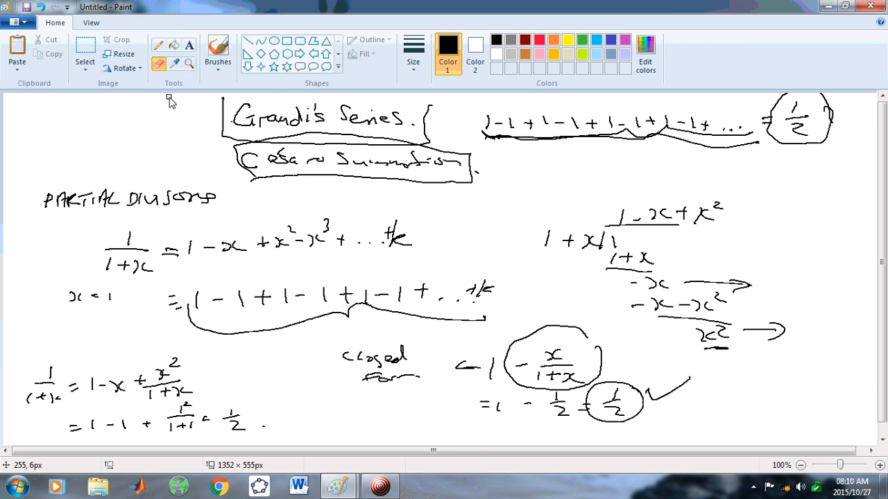
mouse_move(639, 215)
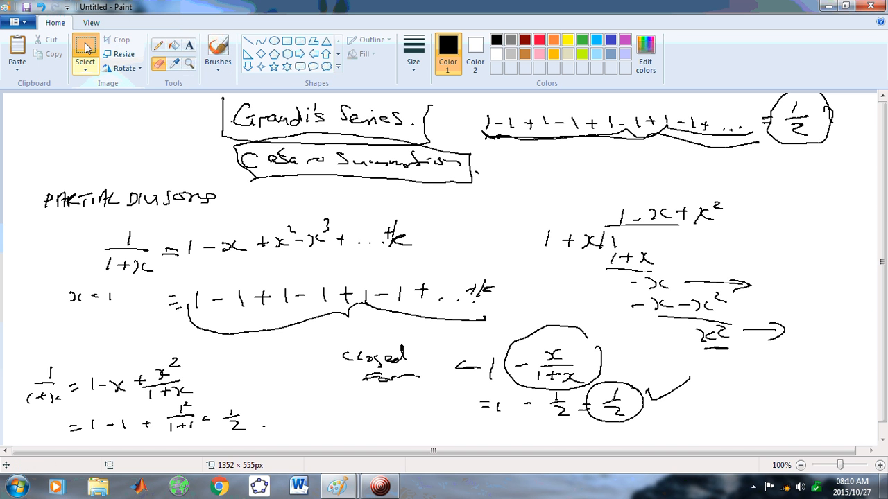
mouse_move(342, 228)
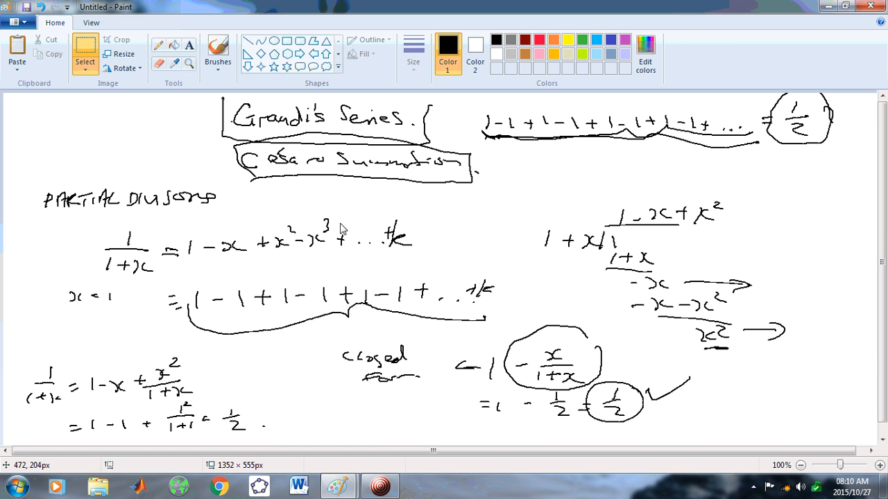
mouse_move(32, 120)
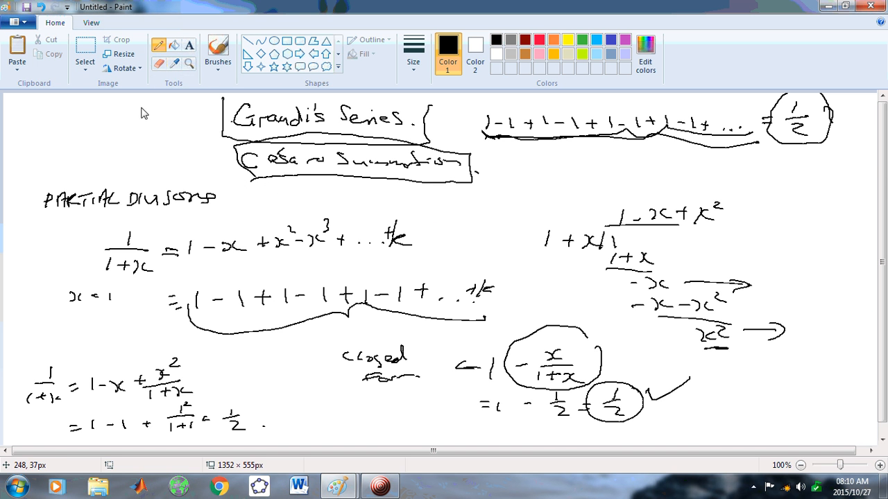
Write Σk (k=1 to ∞) = −1/12 with a 'STRING THEORY' double arrow and a delta mark.
drag(83, 114, 70, 135)
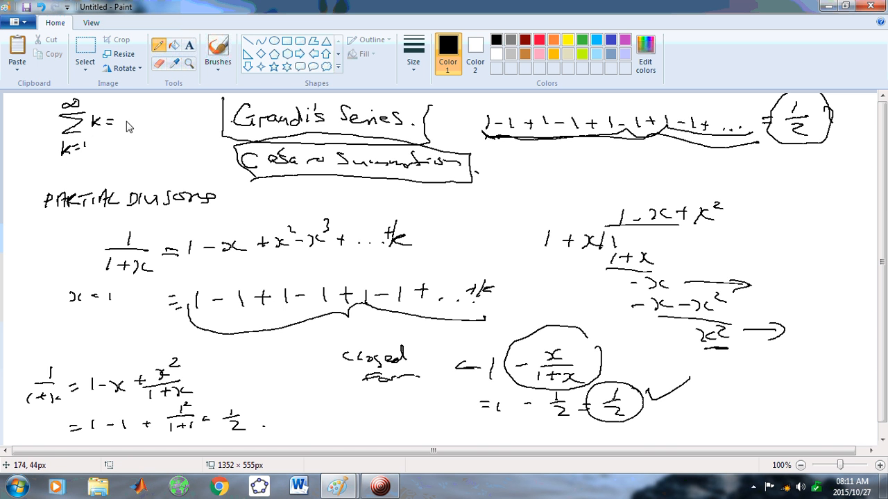
drag(132, 129, 156, 128)
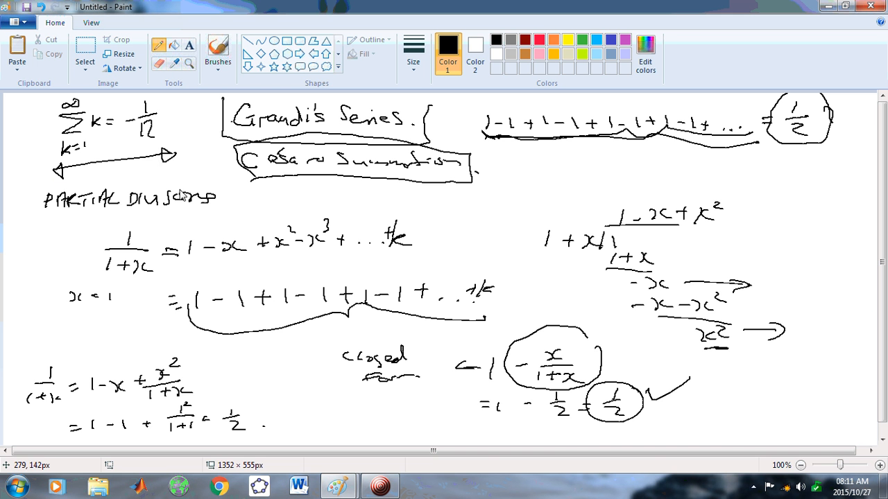
mouse_move(173, 160)
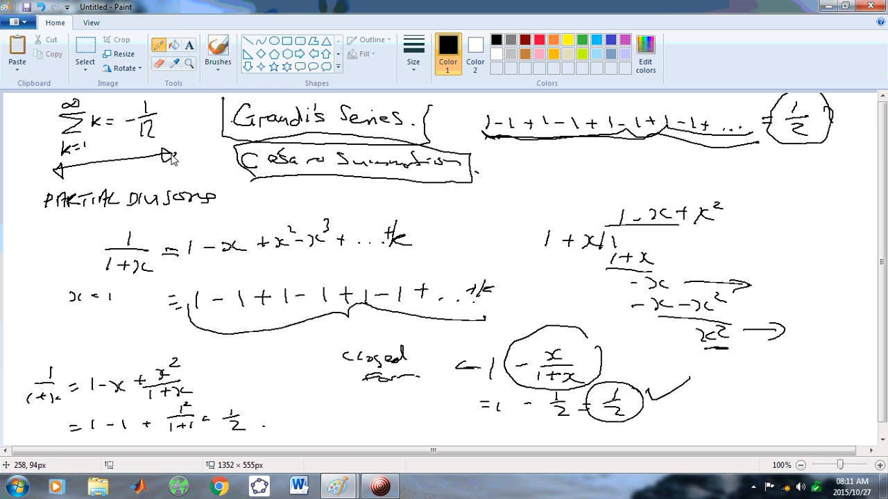
mouse_move(130, 154)
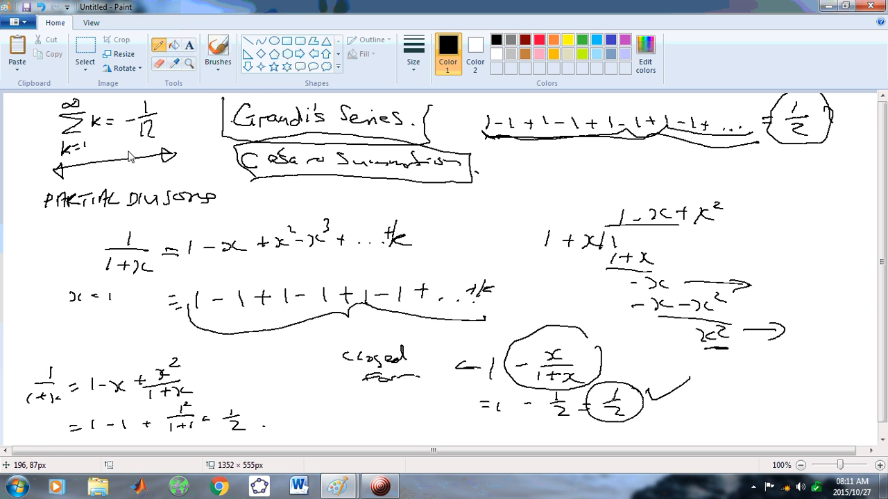
drag(92, 175, 111, 170)
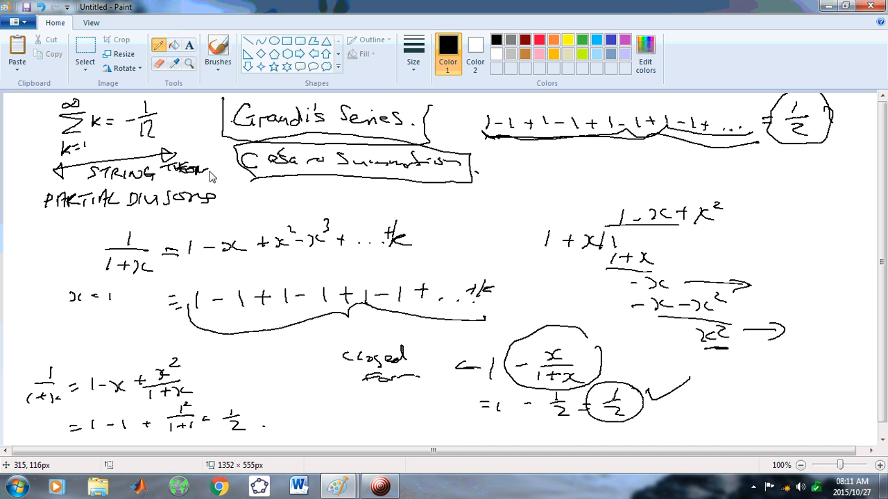
drag(163, 136, 198, 111)
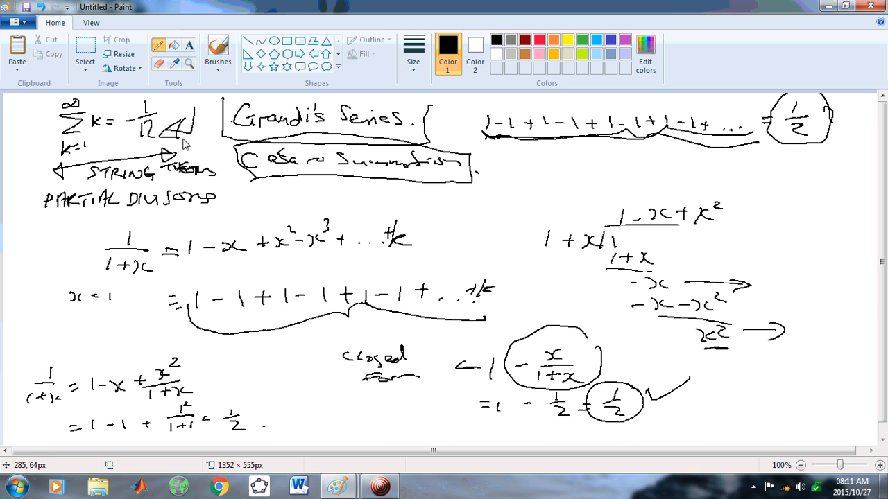
mouse_move(253, 229)
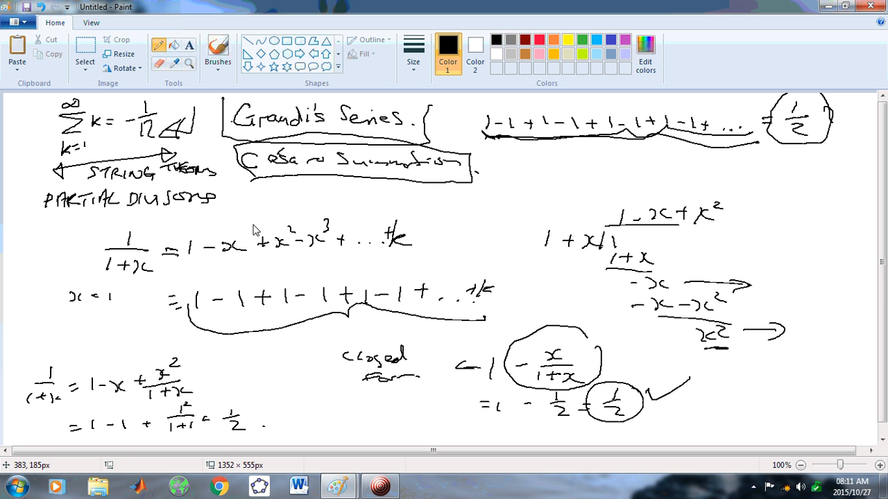
mouse_move(95, 239)
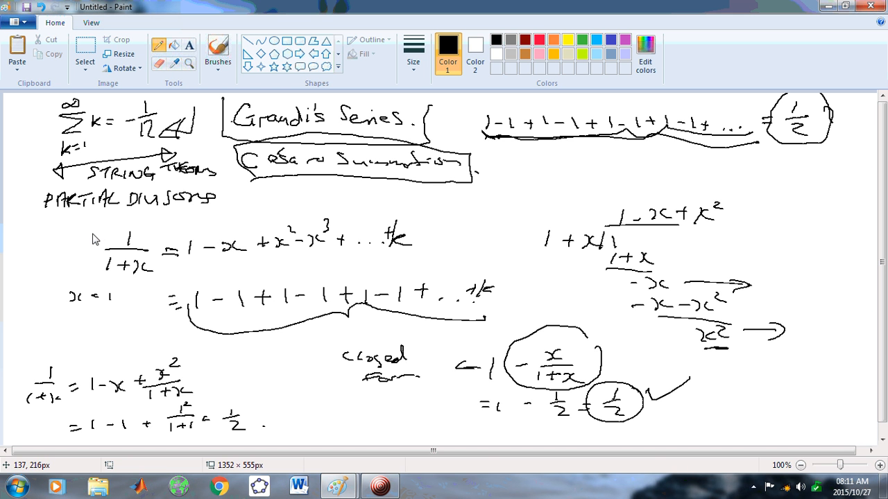
mouse_move(38, 280)
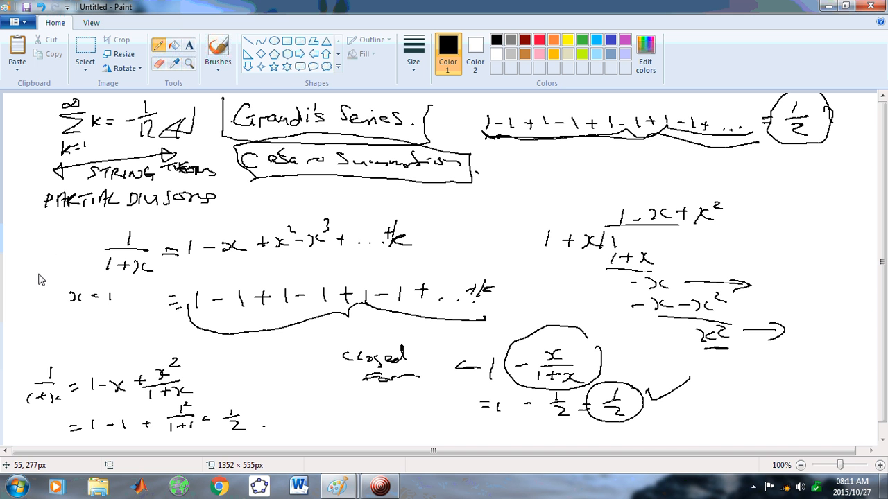
mouse_move(71, 267)
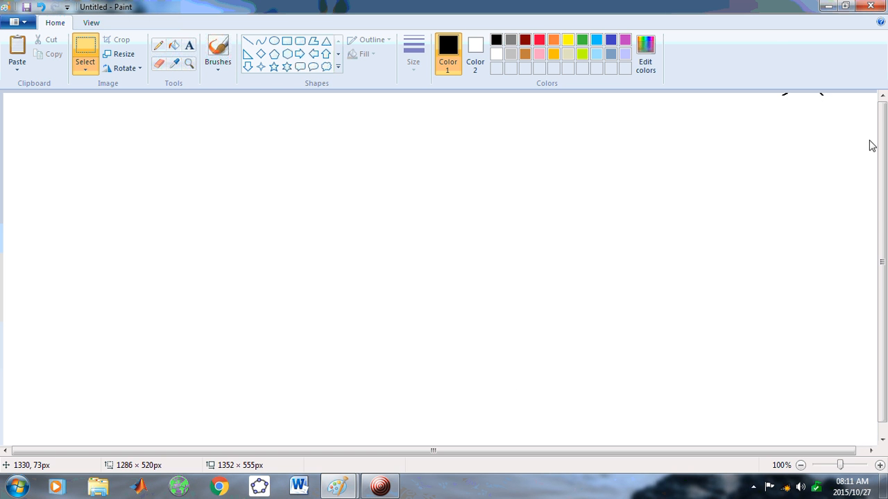
Delete the leftover stroke, then write ∫eˣ sin x dx = eˣ/2 [cos x − sin x] at top right.
drag(784, 94, 854, 118)
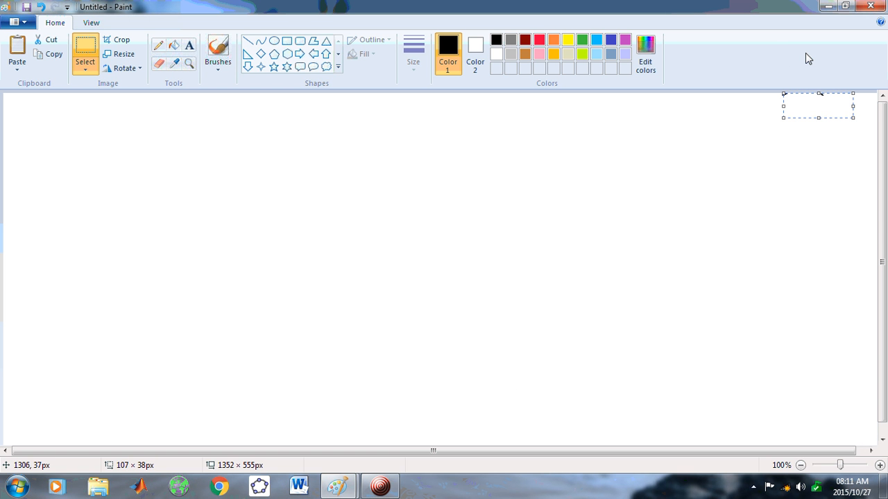
click(811, 116)
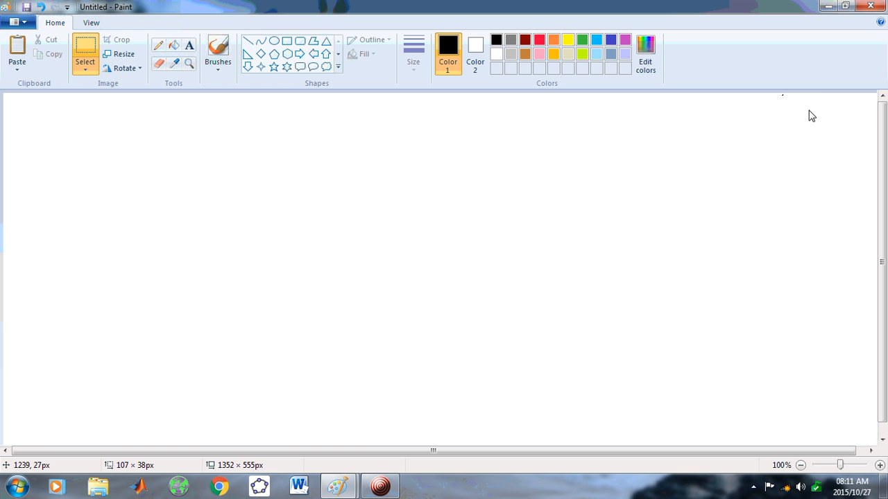
mouse_move(768, 88)
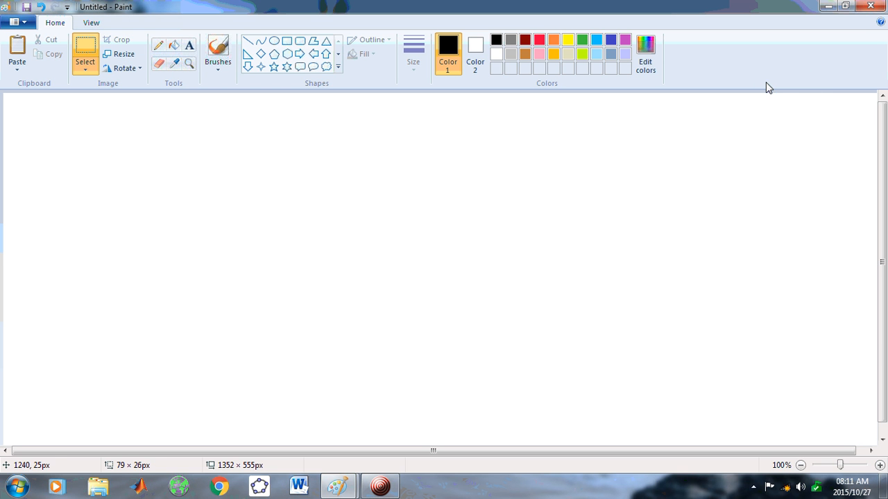
mouse_move(533, 131)
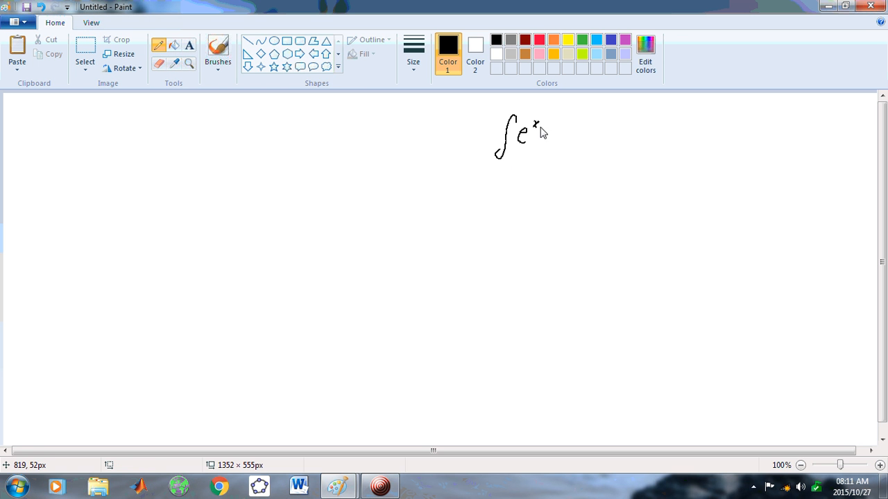
drag(534, 139, 579, 138)
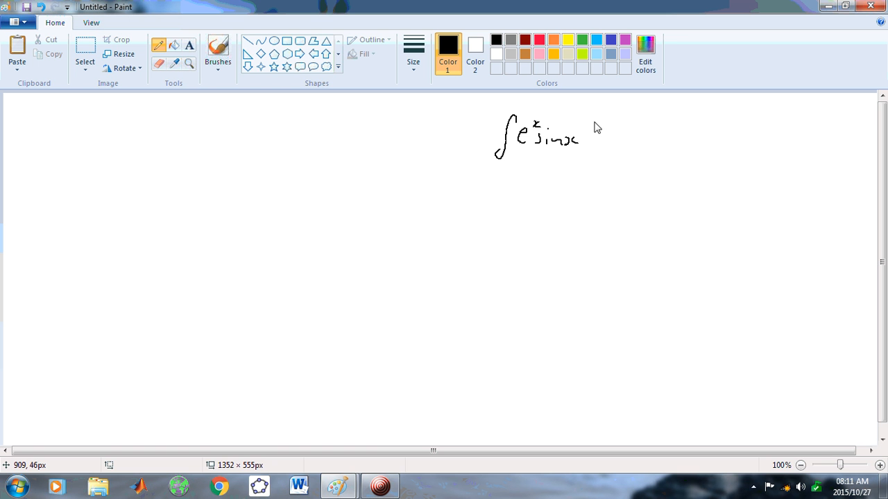
drag(583, 143, 642, 132)
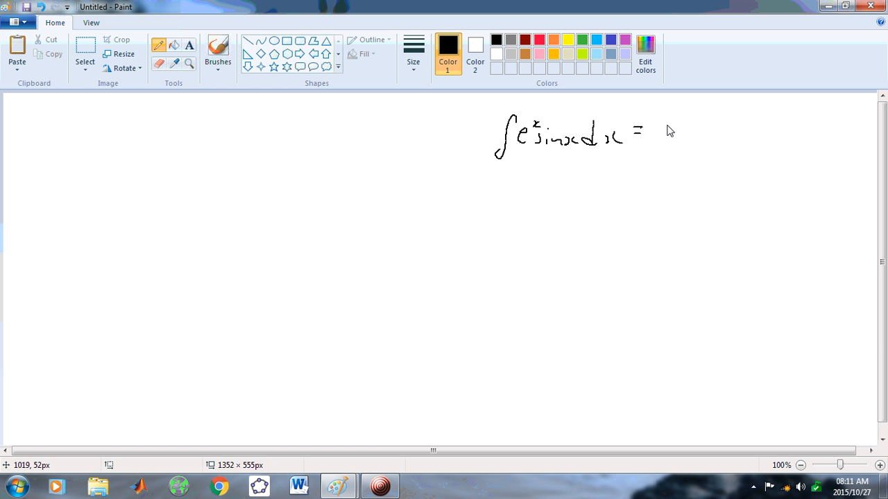
drag(662, 121, 676, 153)
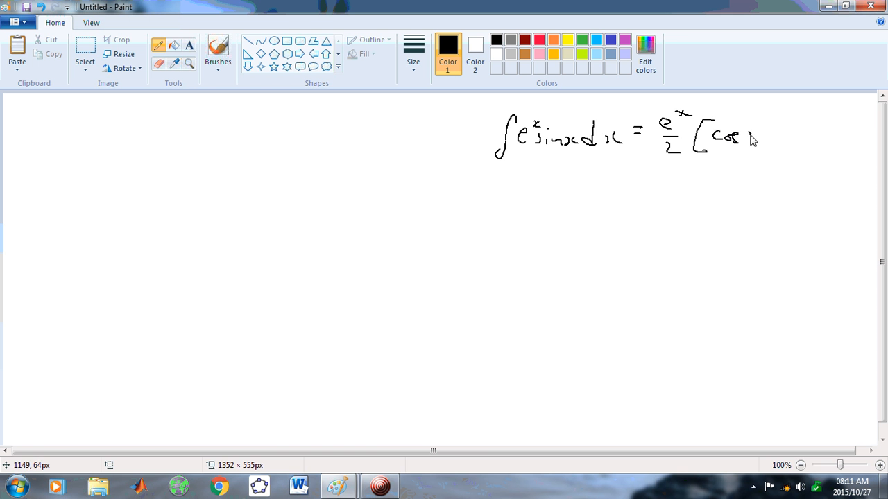
drag(745, 138, 822, 146)
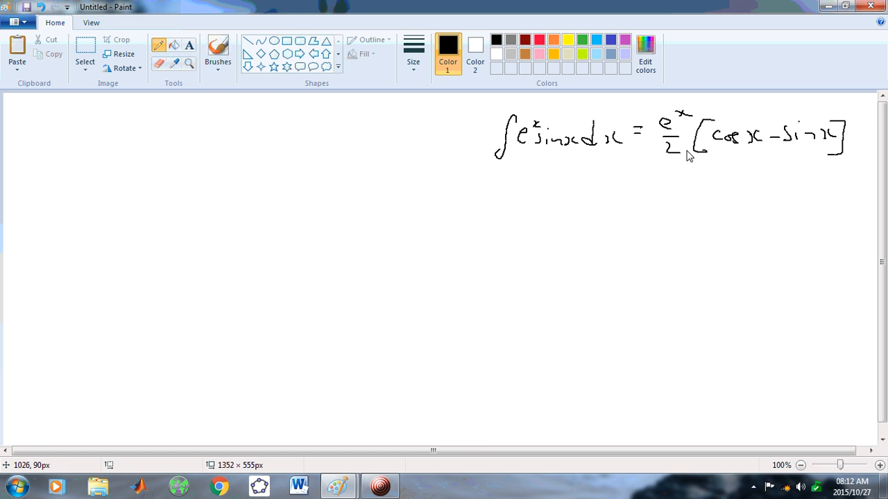
mouse_move(761, 156)
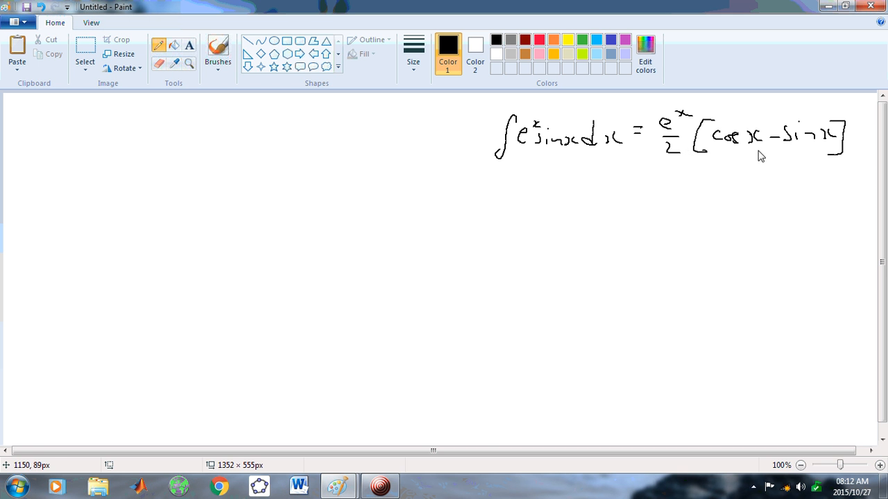
mouse_move(836, 164)
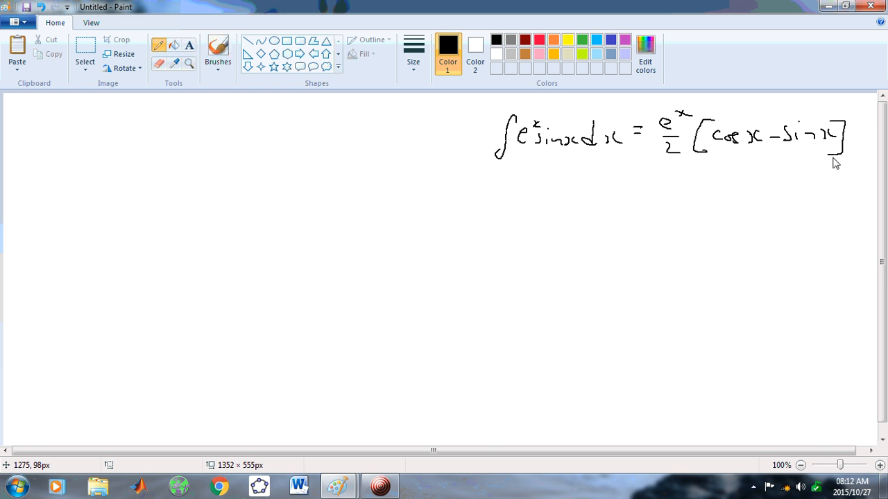
mouse_move(787, 144)
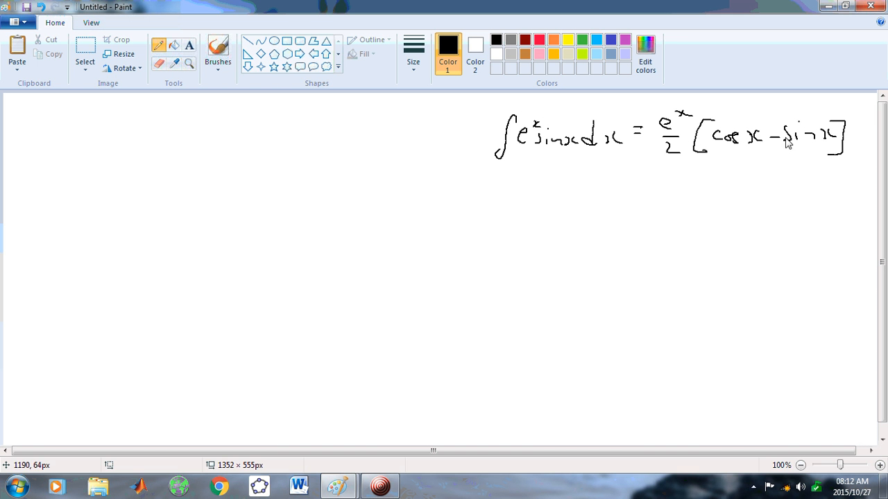
mouse_move(808, 140)
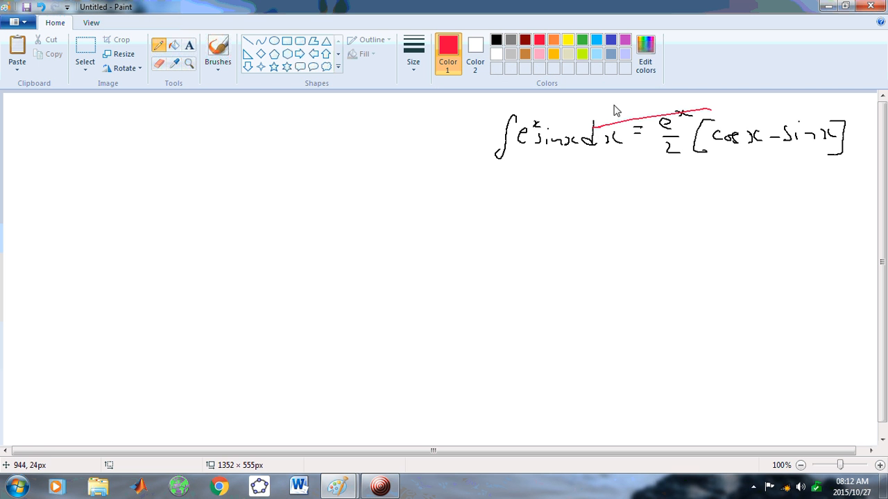
drag(618, 110, 722, 158)
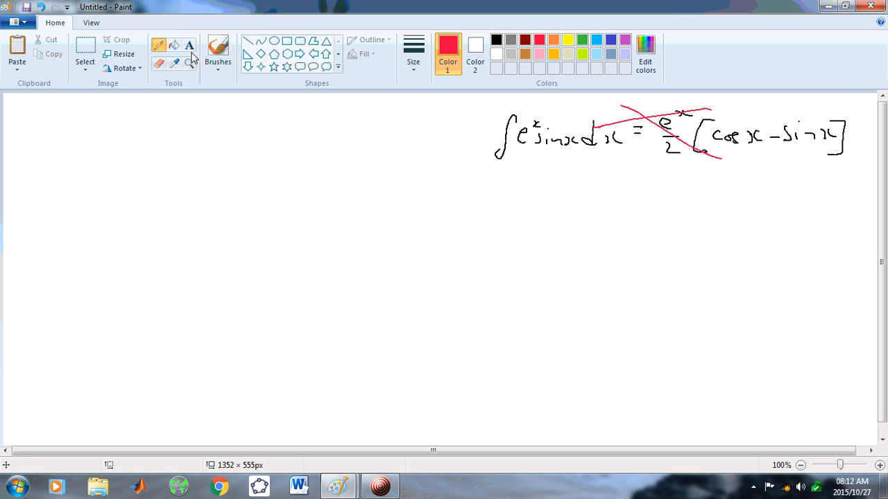
mouse_move(101, 108)
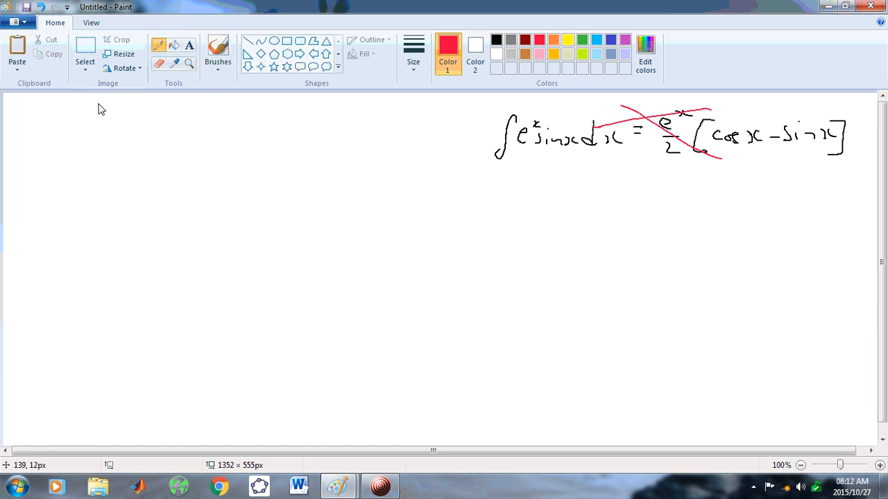
mouse_move(78, 208)
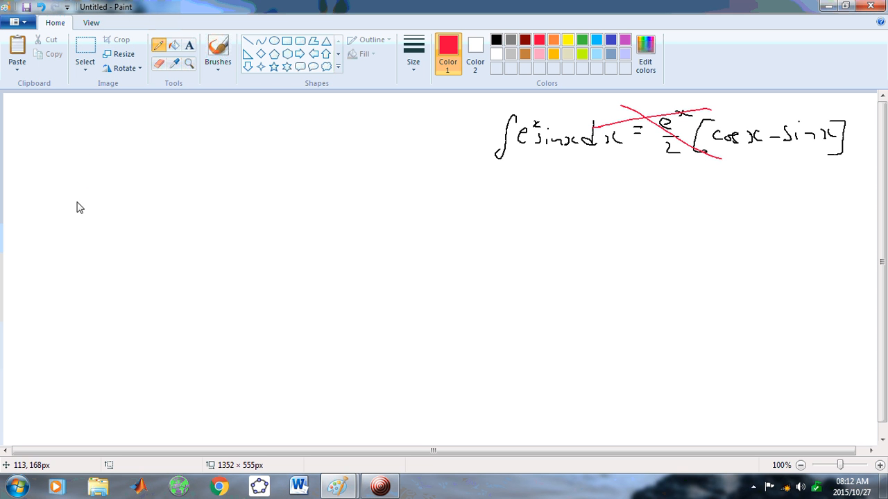
mouse_move(167, 163)
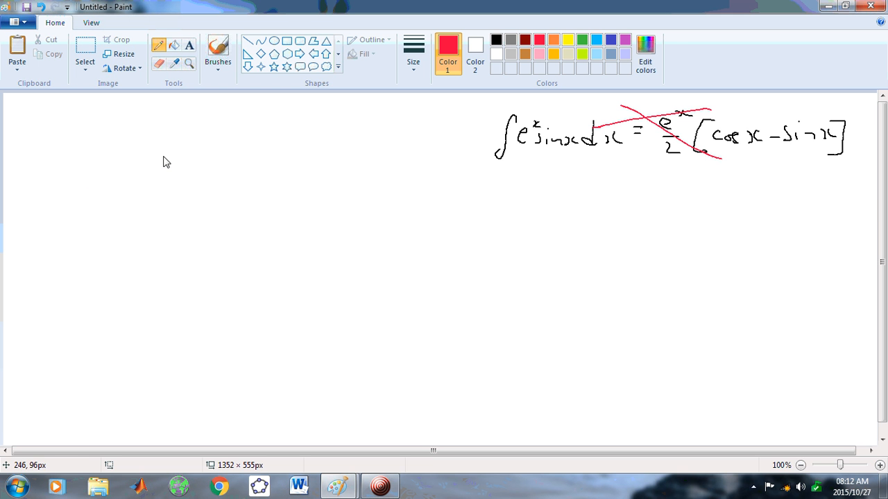
mouse_move(175, 163)
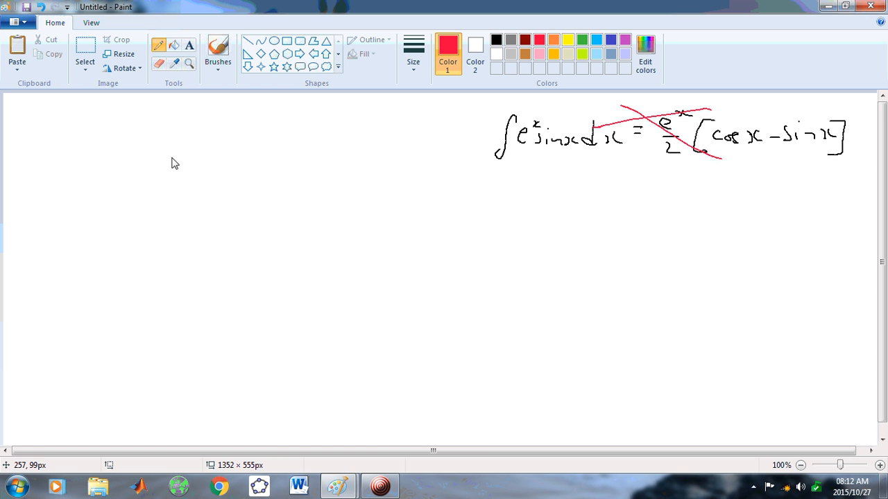
mouse_move(142, 165)
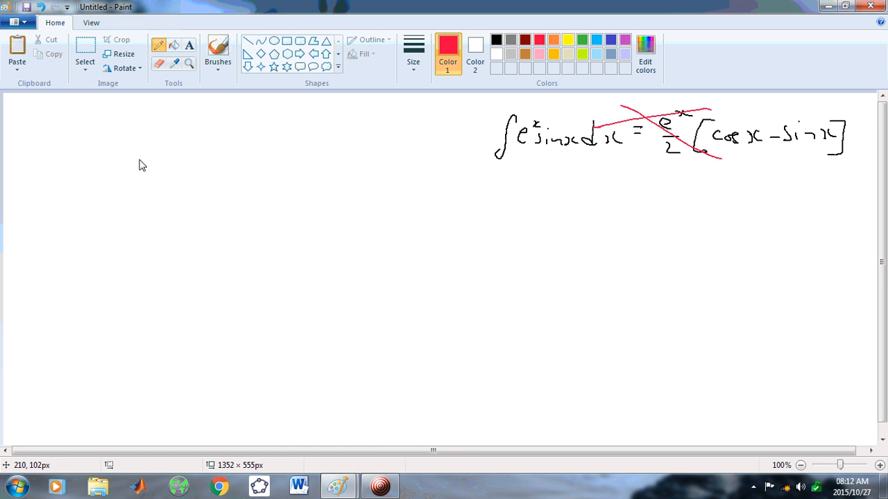
mouse_move(141, 165)
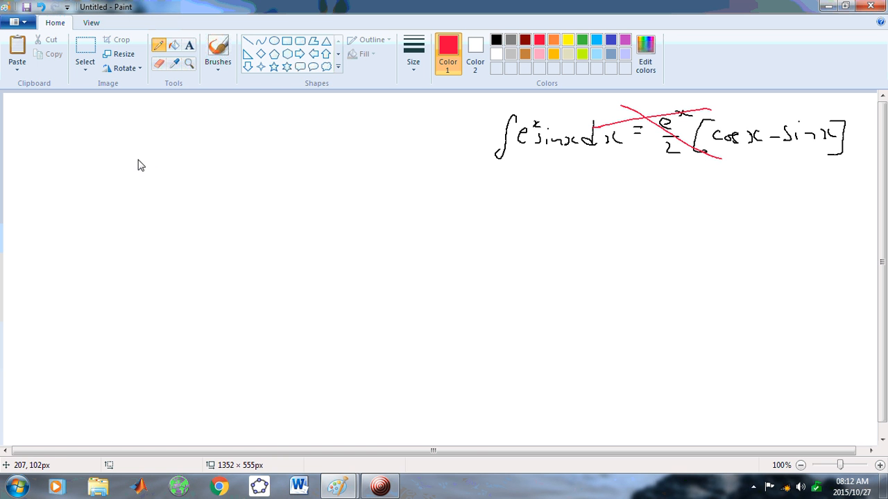
mouse_move(116, 158)
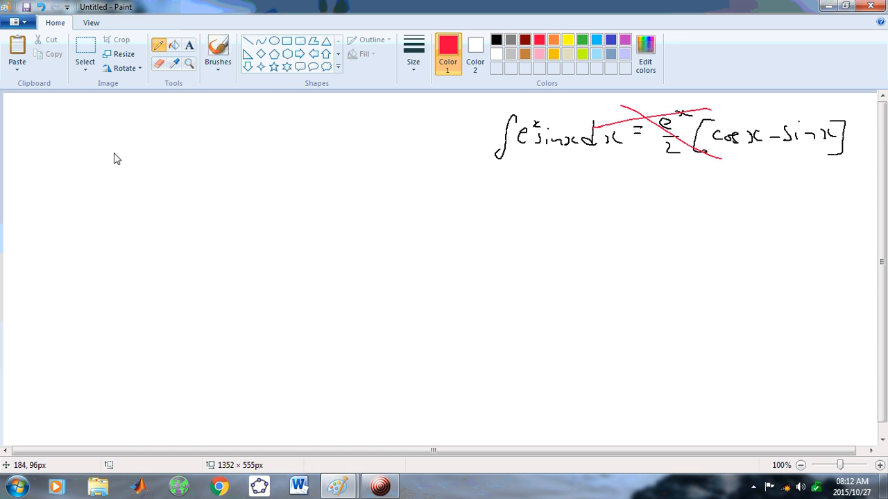
mouse_move(146, 221)
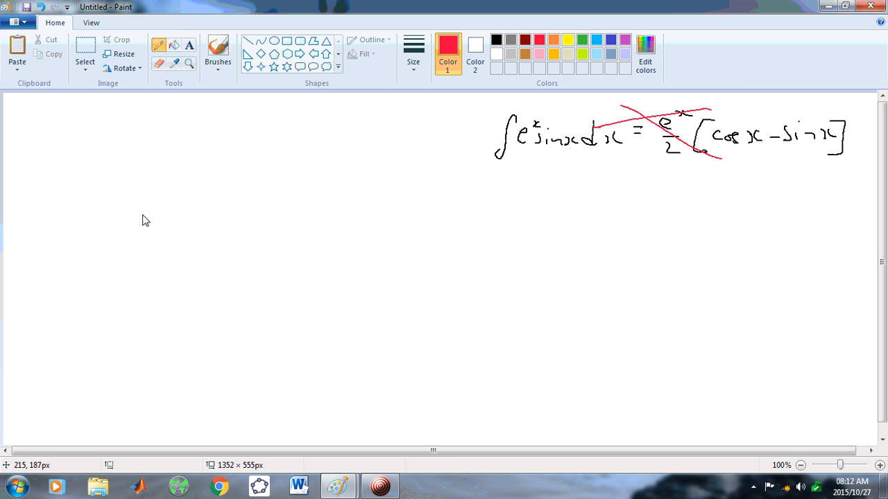
mouse_move(122, 179)
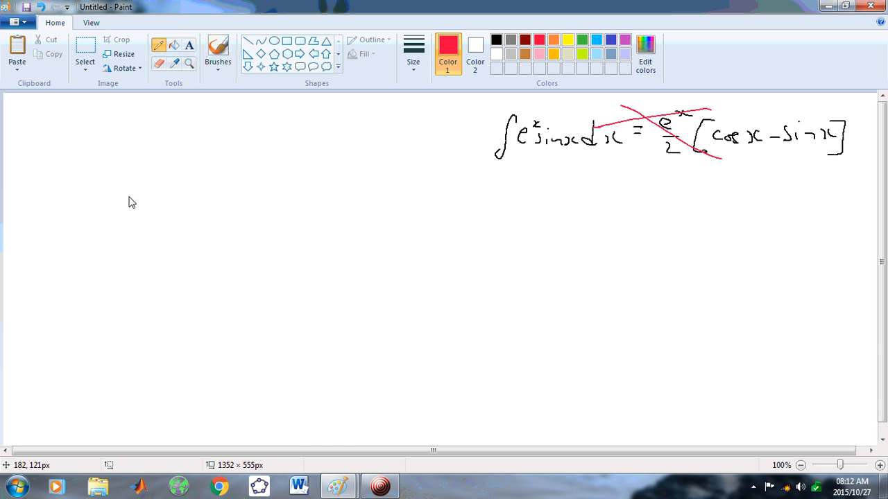
mouse_move(134, 204)
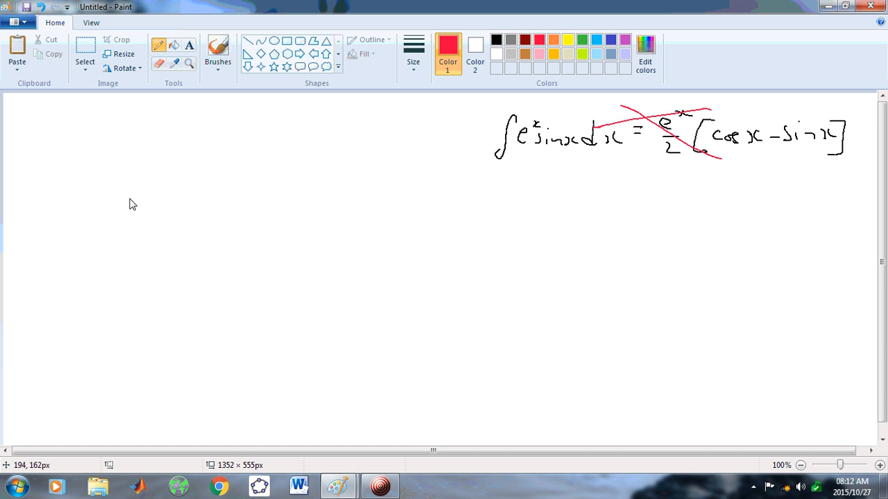
mouse_move(134, 213)
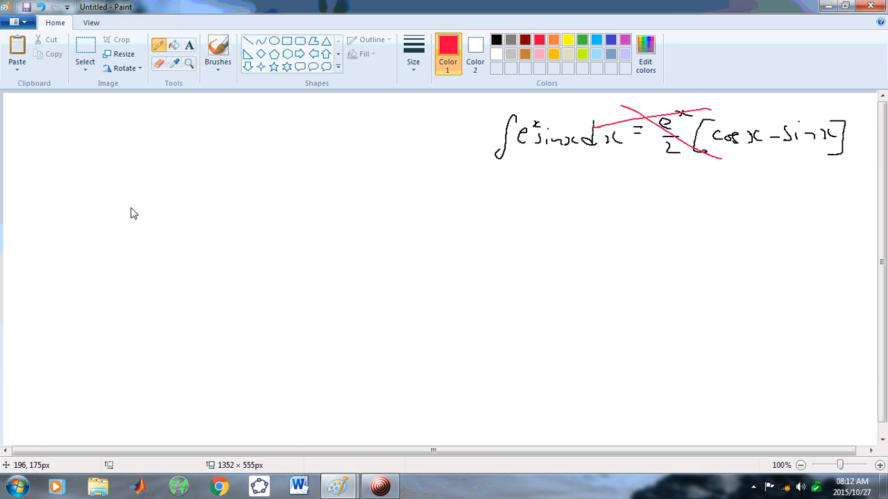
mouse_move(137, 208)
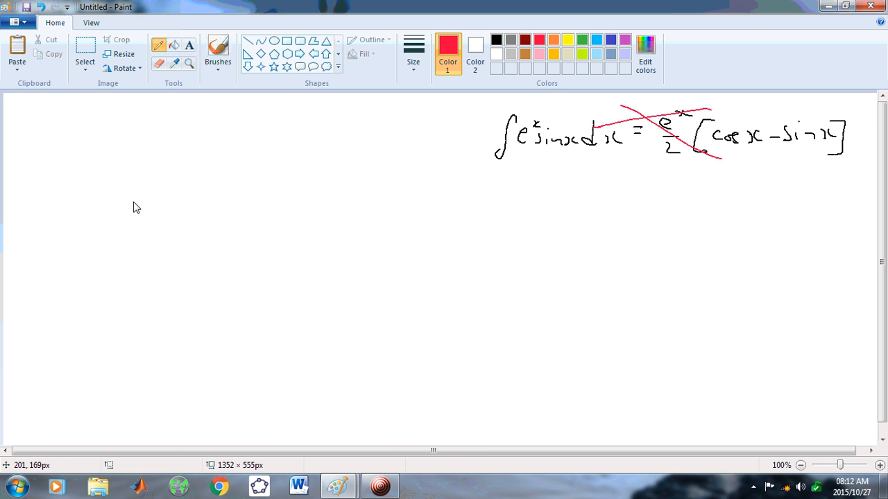
mouse_move(133, 223)
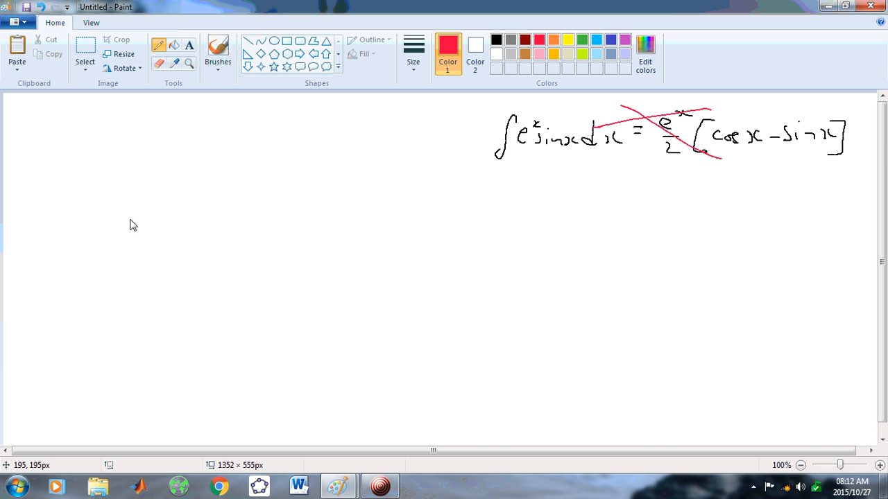
mouse_move(136, 225)
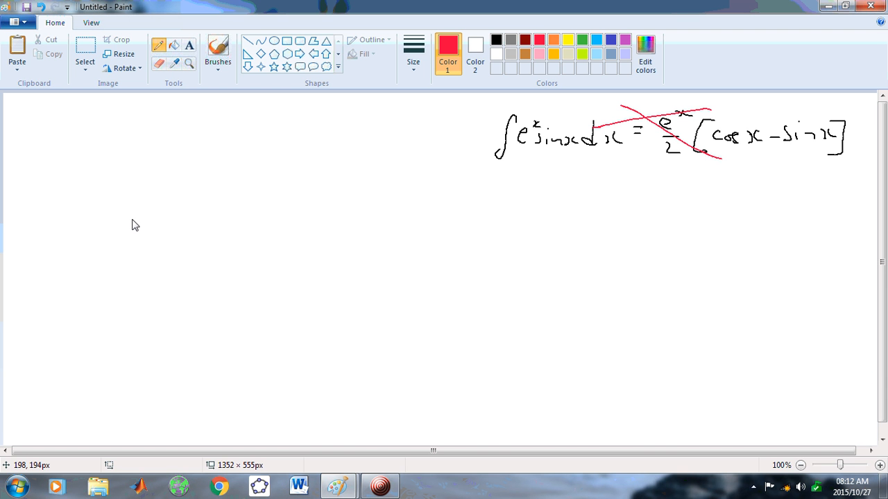
mouse_move(134, 224)
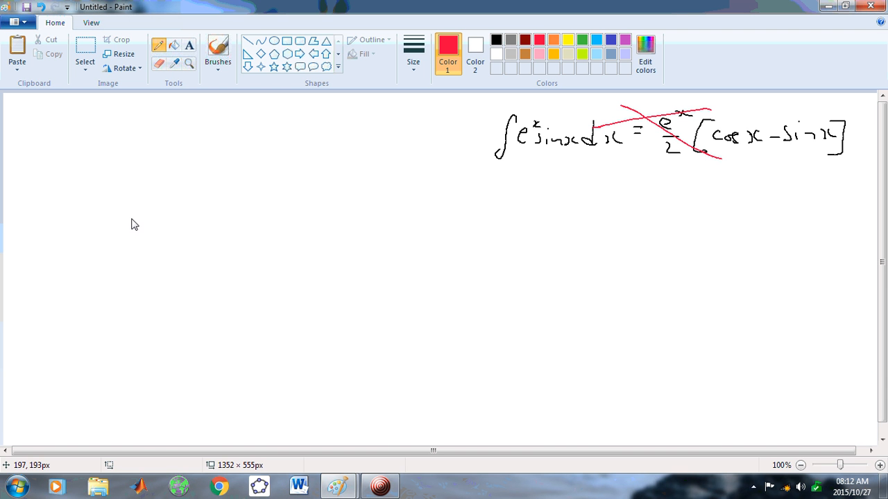
mouse_move(138, 223)
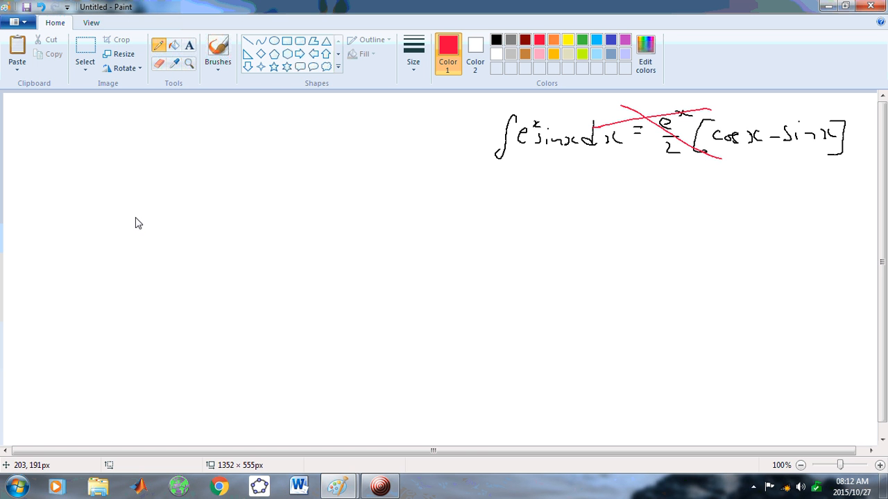
mouse_move(163, 219)
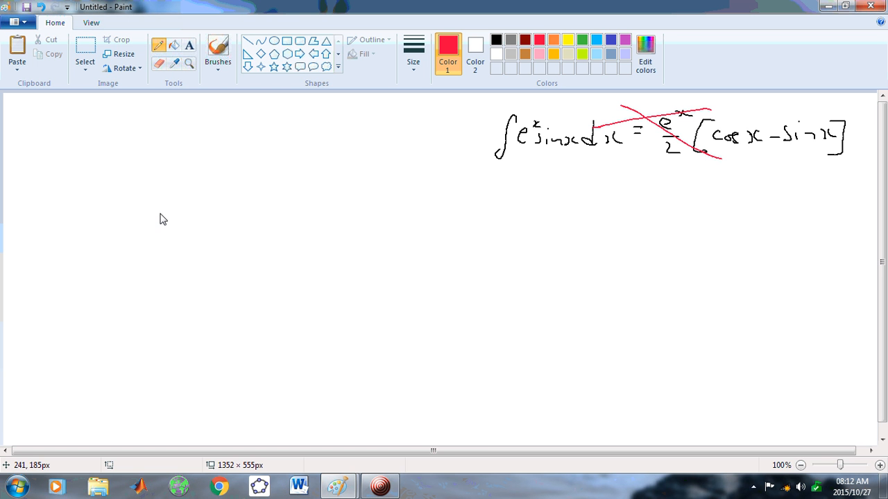
mouse_move(166, 213)
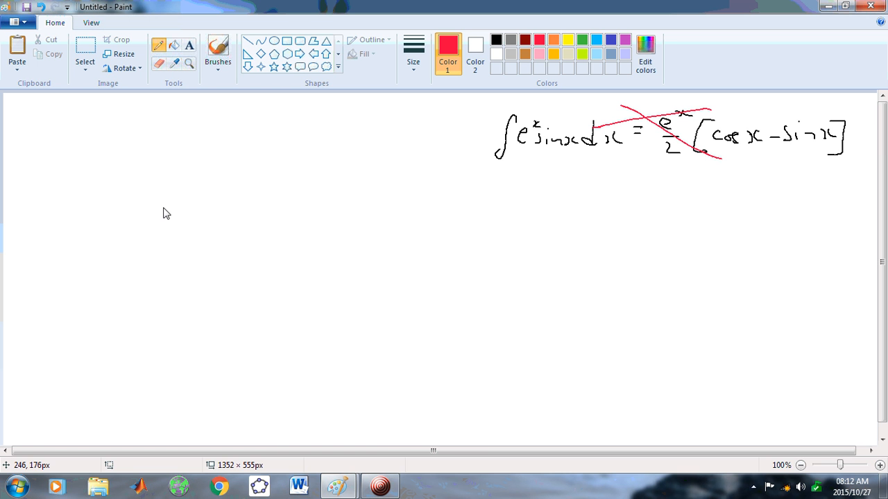
mouse_move(179, 190)
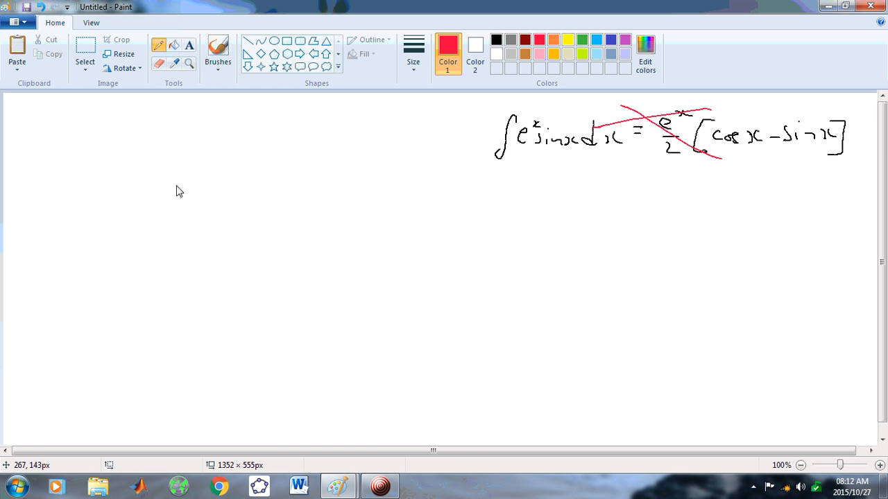
mouse_move(152, 171)
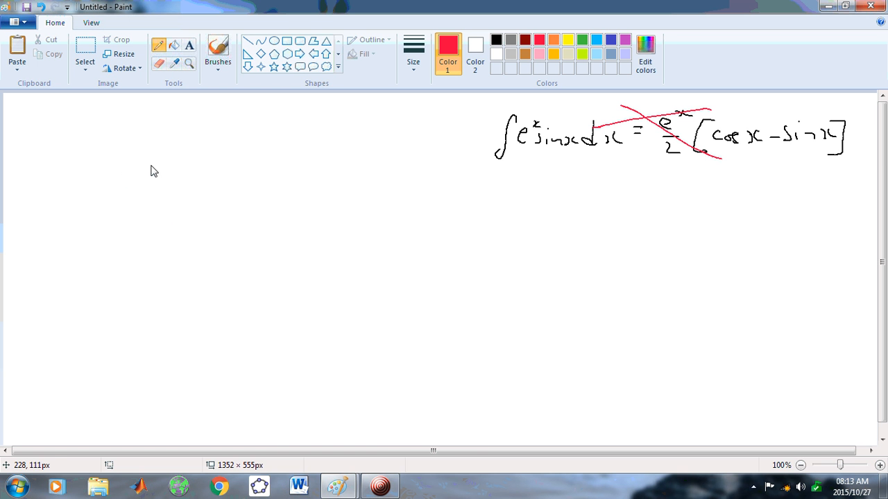
mouse_move(156, 171)
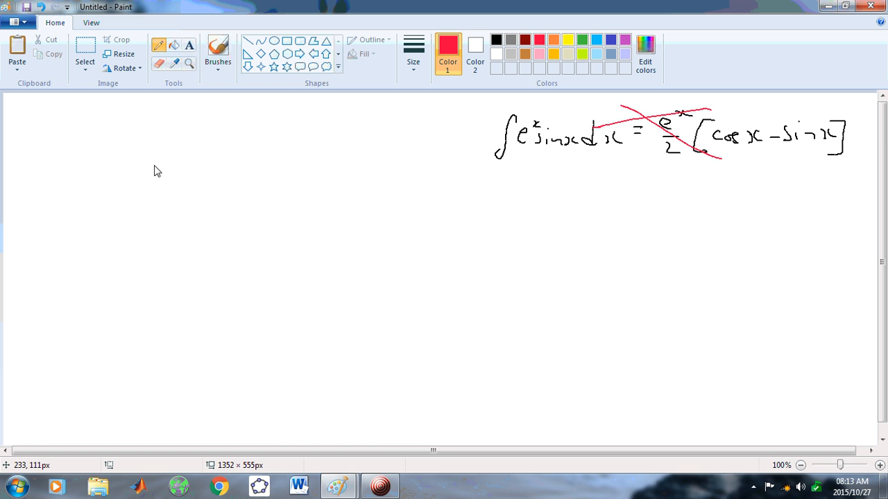
mouse_move(158, 150)
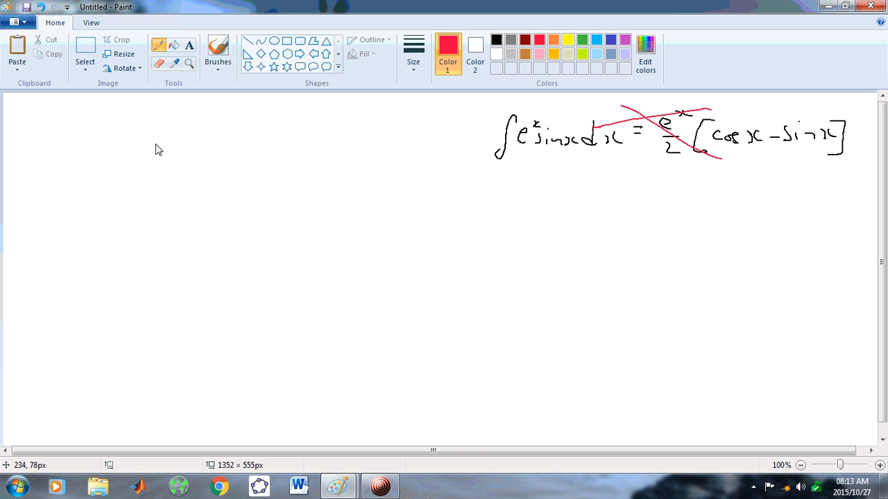
Handwrite the name 'Peny Karma' in red at the upper left of the canvas.
drag(154, 146, 151, 166)
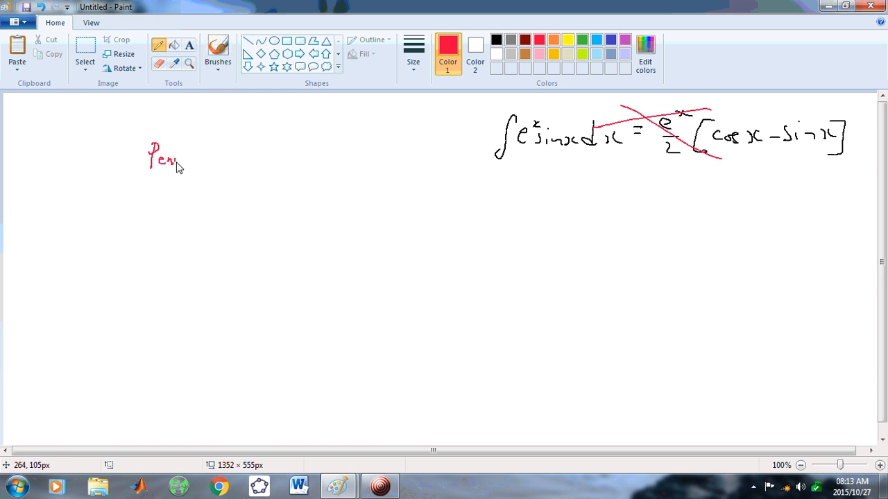
drag(198, 159, 235, 163)
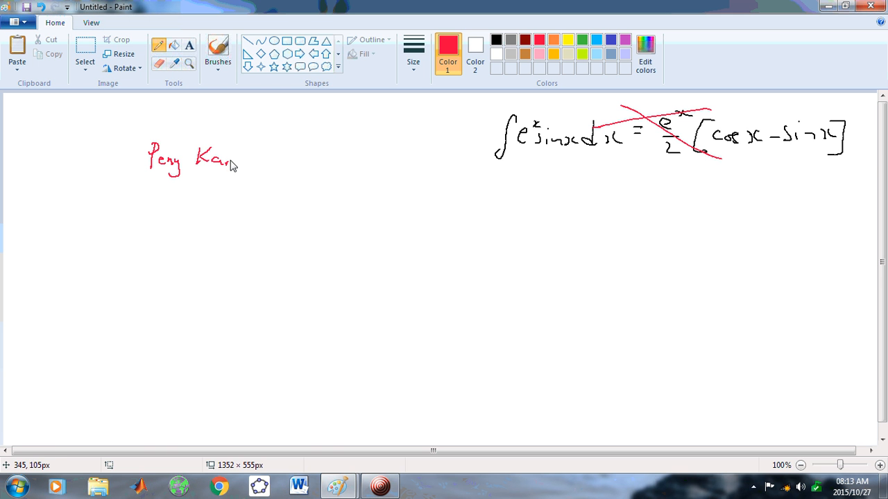
drag(236, 163, 262, 163)
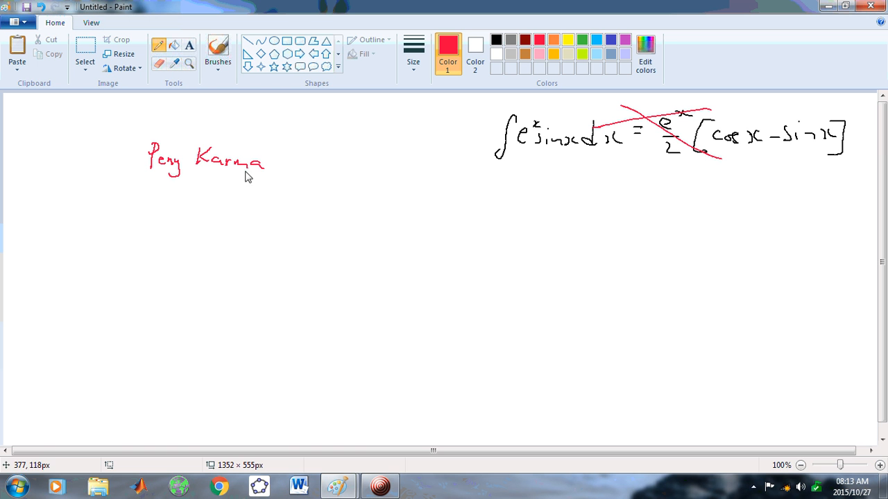
mouse_move(181, 206)
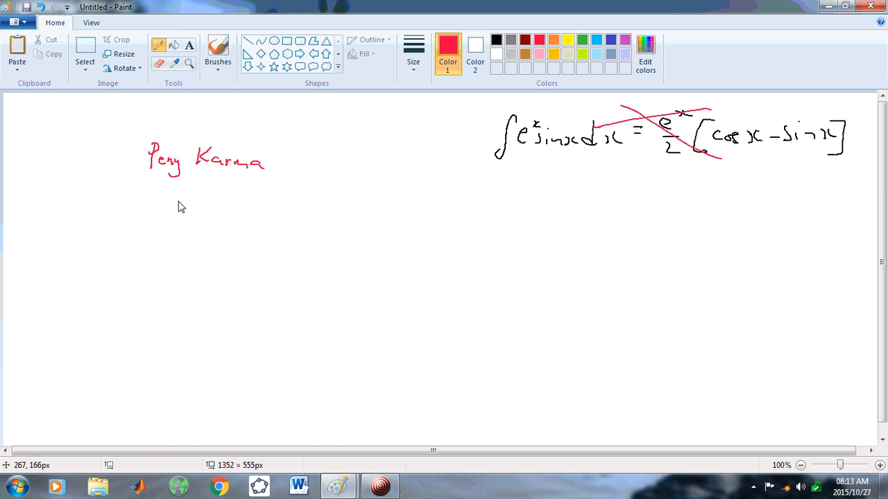
mouse_move(260, 170)
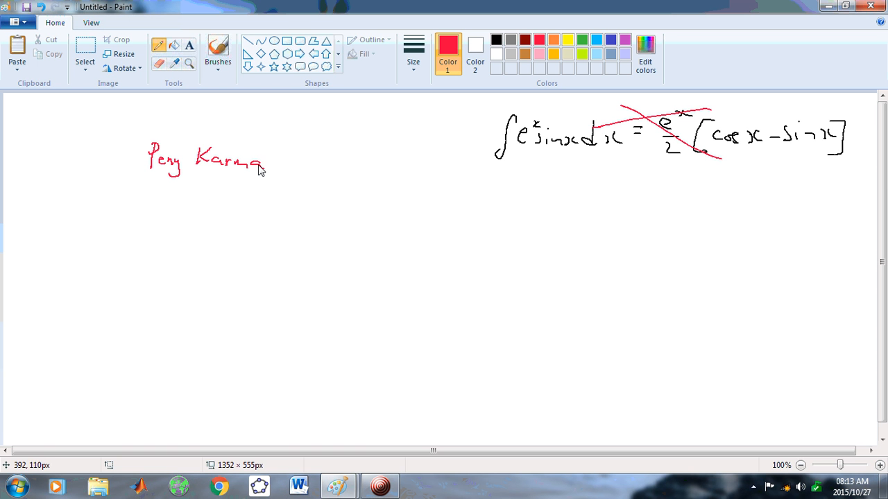
mouse_move(254, 173)
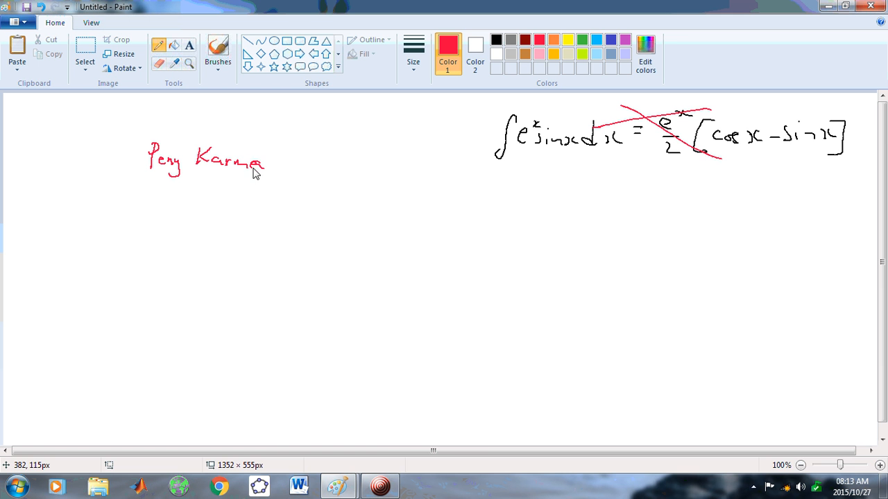
mouse_move(142, 160)
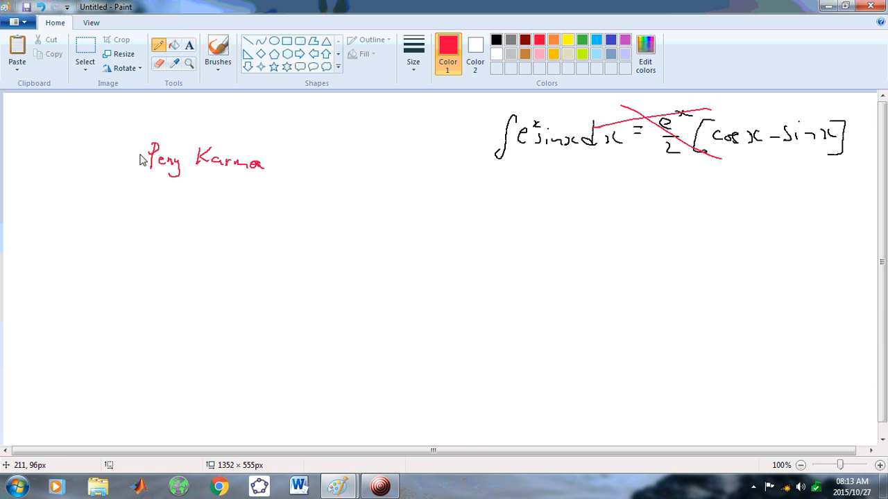
mouse_move(196, 152)
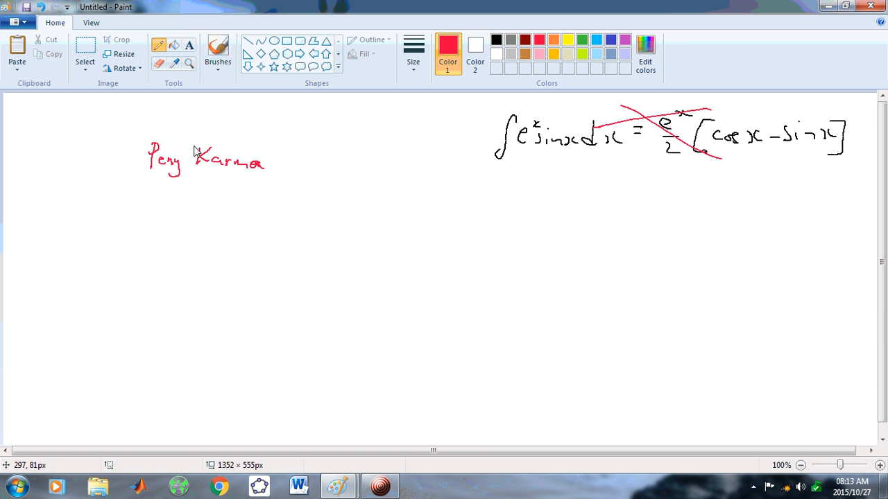
mouse_move(149, 139)
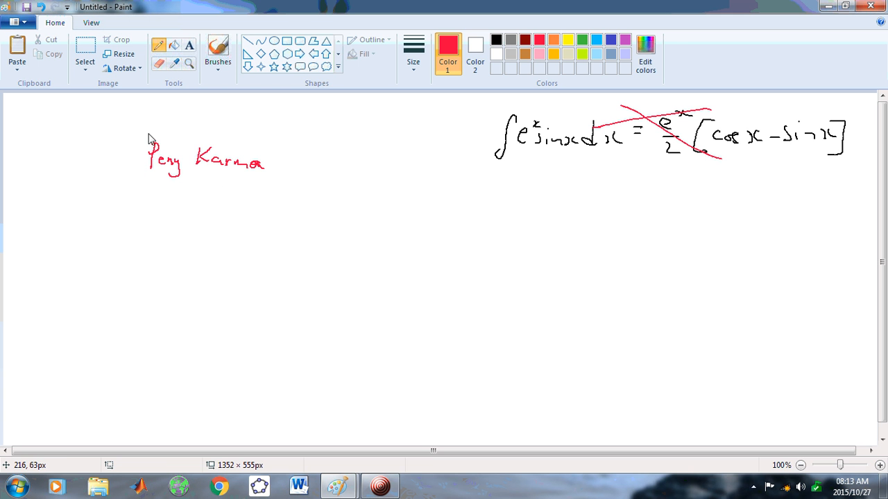
mouse_move(235, 154)
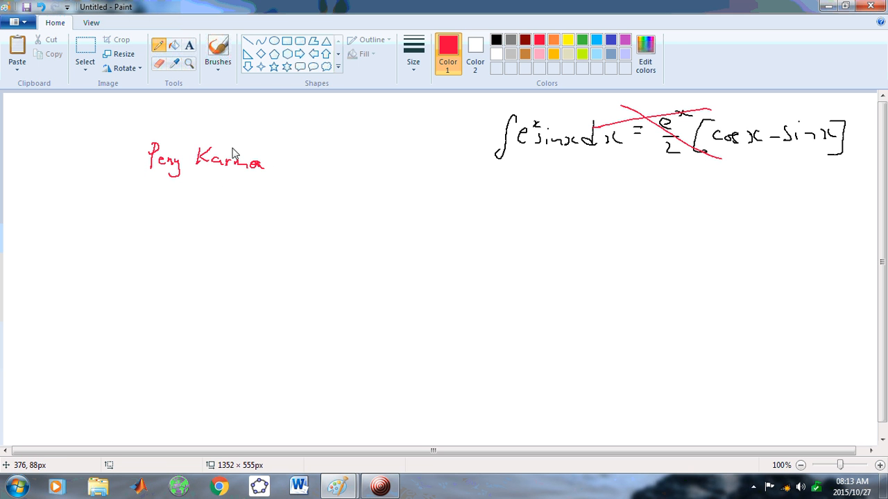
mouse_move(620, 148)
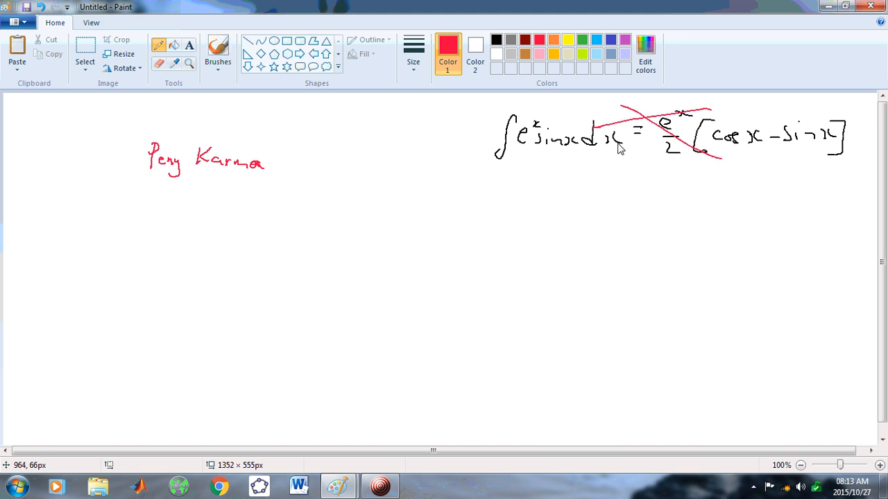
mouse_move(360, 403)
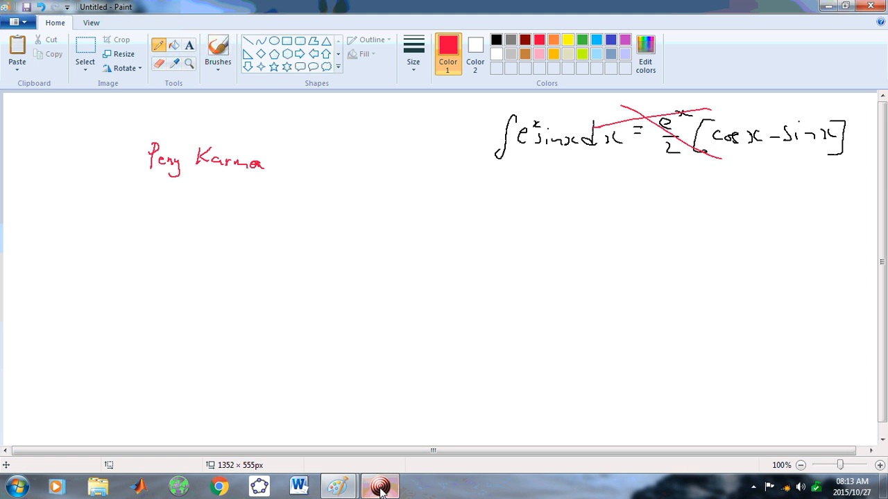
click(380, 486)
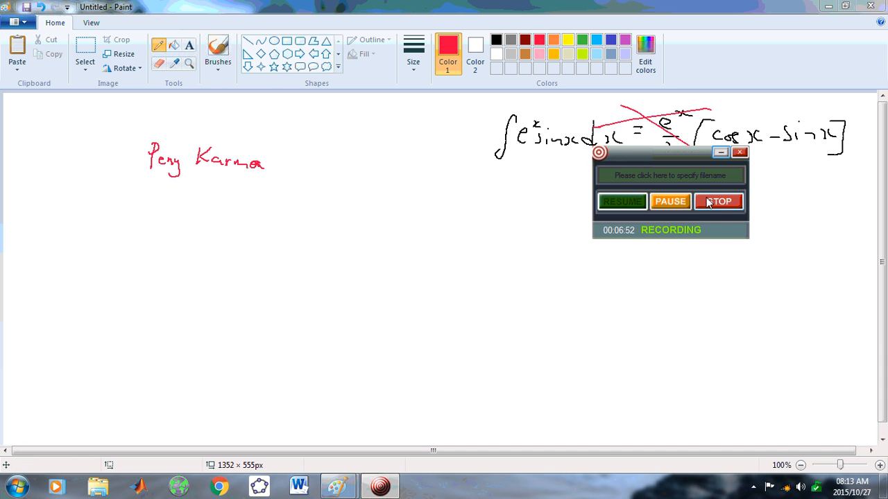
mouse_move(726, 207)
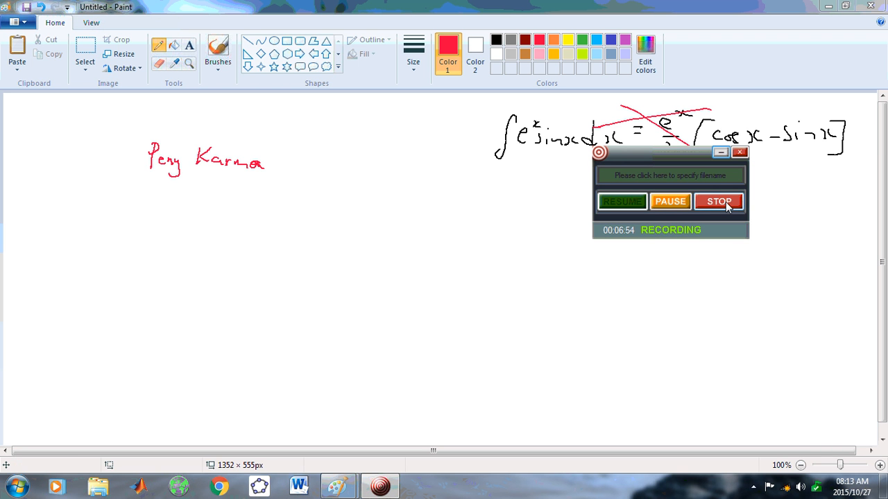